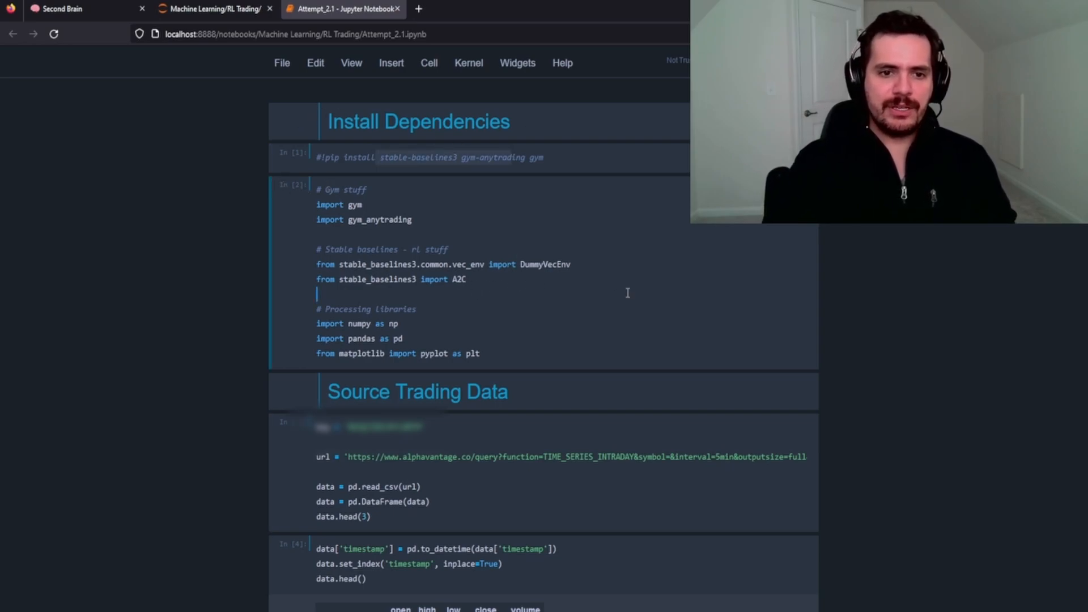
Run the library imports and set the Alpha Vantage URL symbol to AAPL
key("shift+enter")
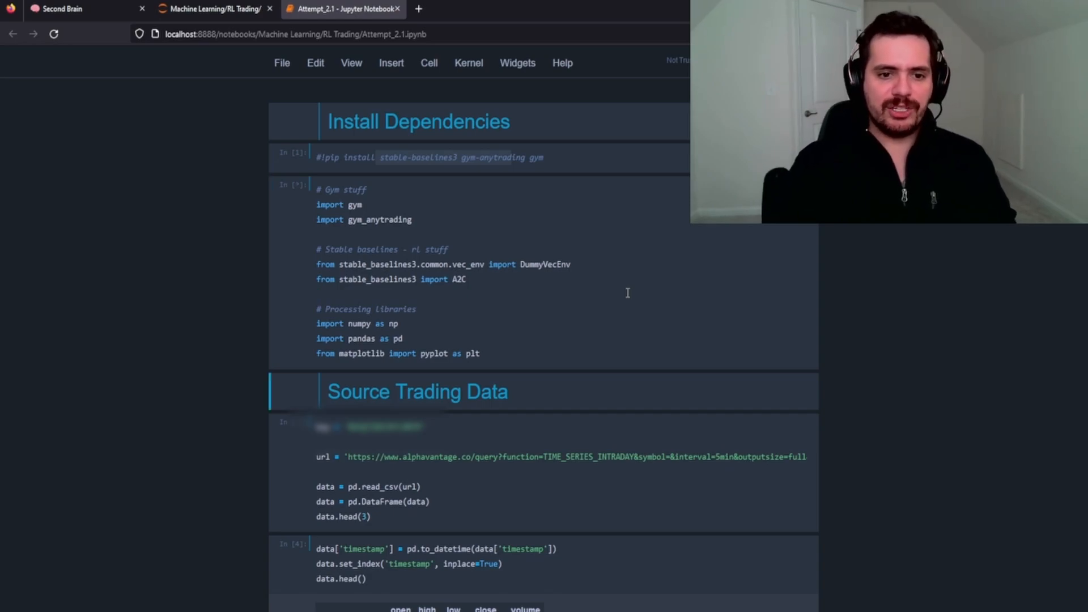
scroll("down", 3)
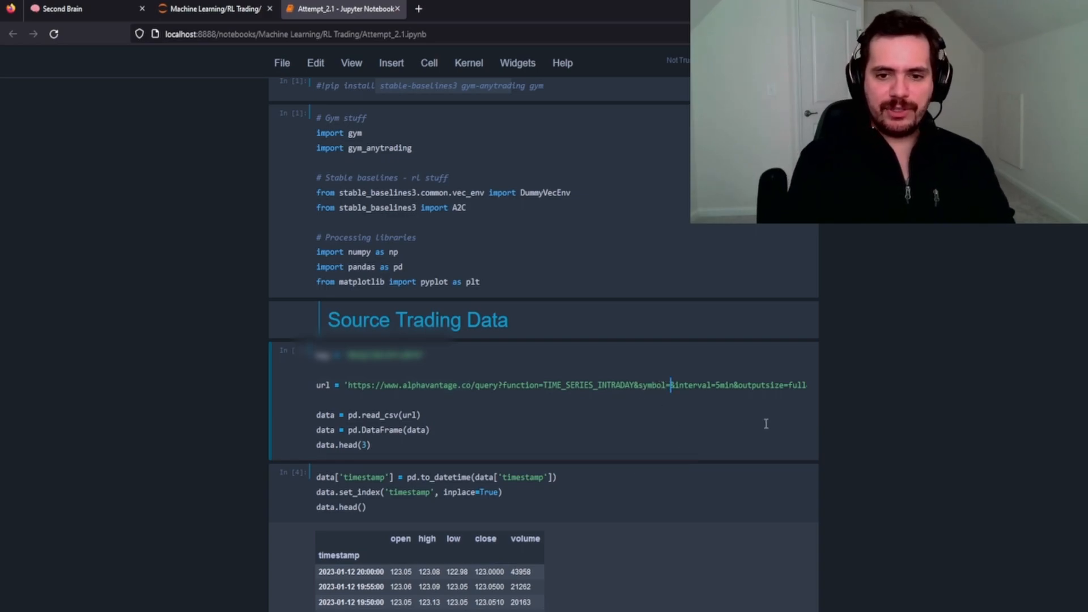
type("AAPL")
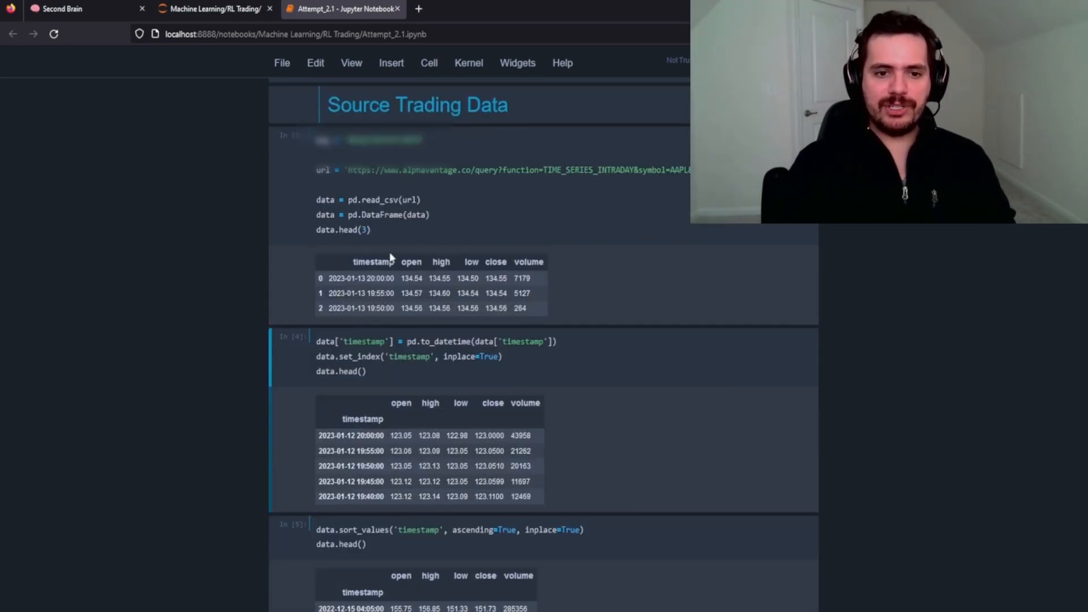
Highlight the loaded AAPL data, then scroll through the timestamp-indexed, ascending-sorted table
left_click_drag(354, 262, 389, 293)
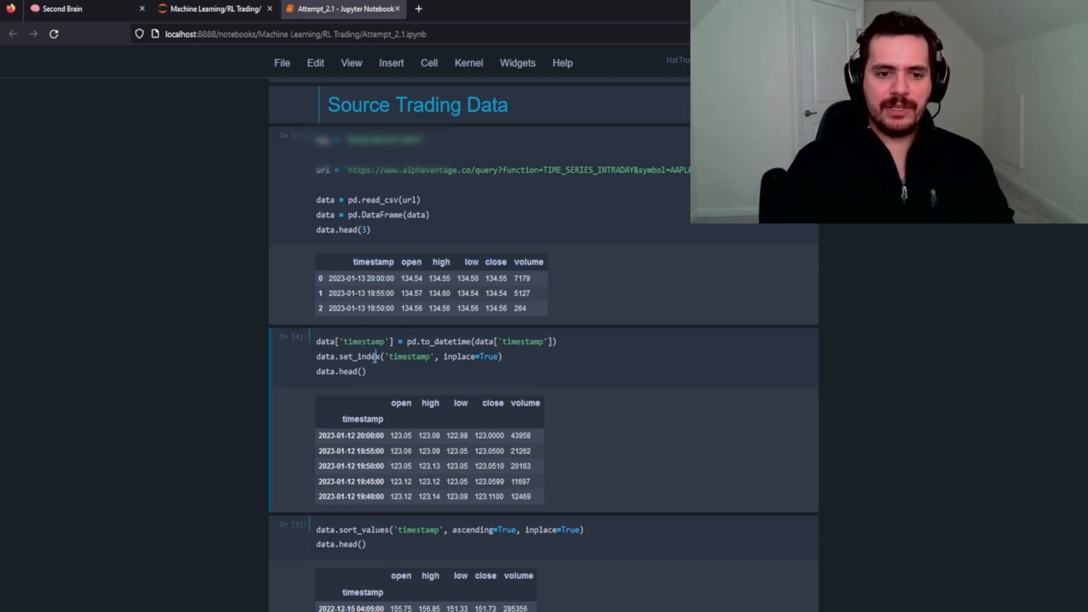
scroll("down", 3)
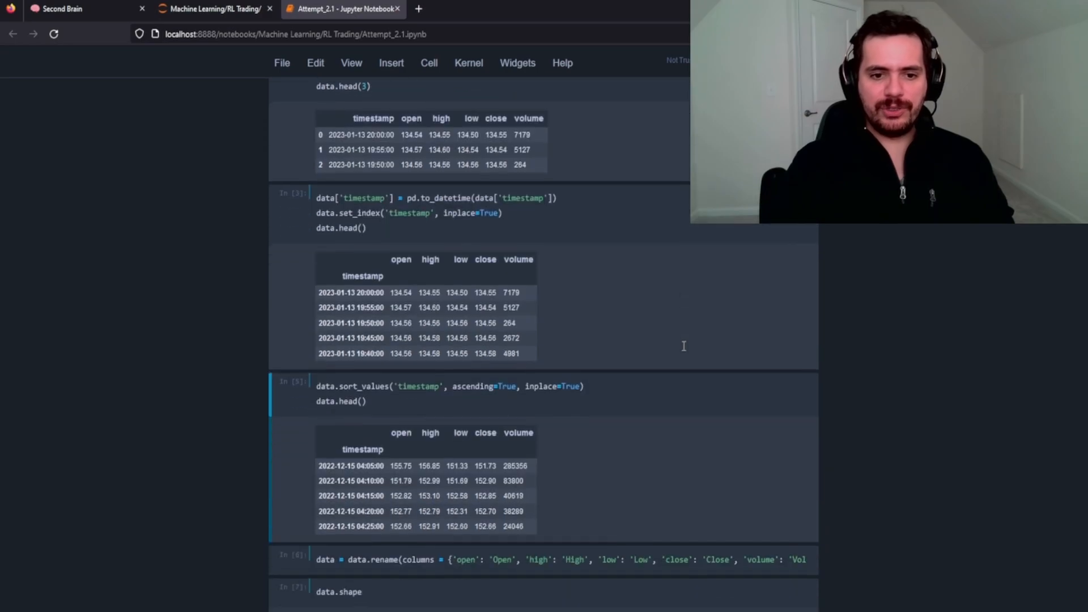
scroll("down", 3)
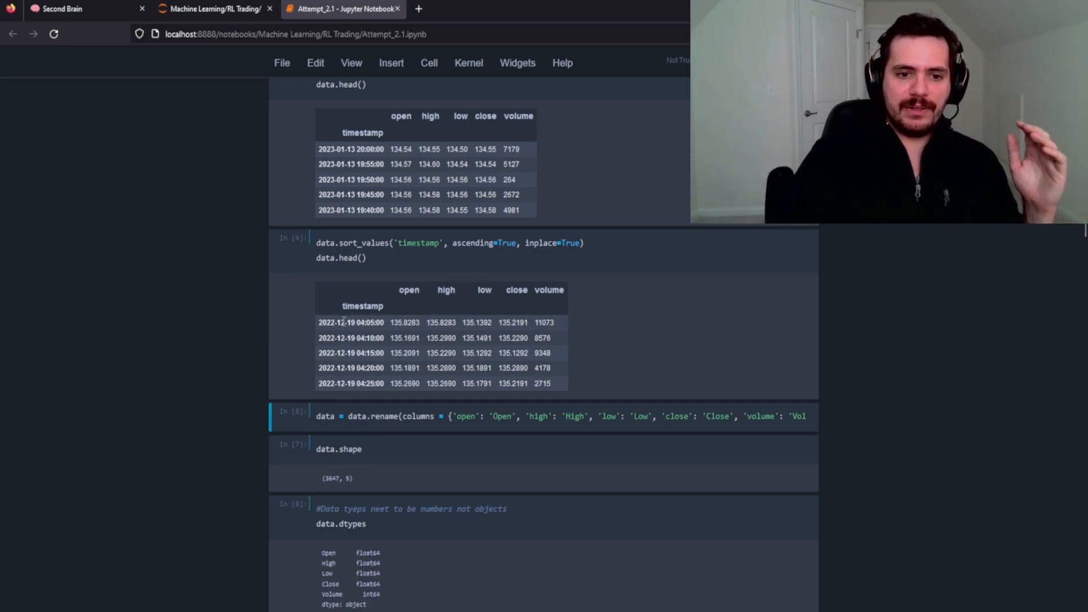
Highlight the 2022-12-19 start date and scroll down to the data.shape output (3390, 5)
double_click(366, 322)
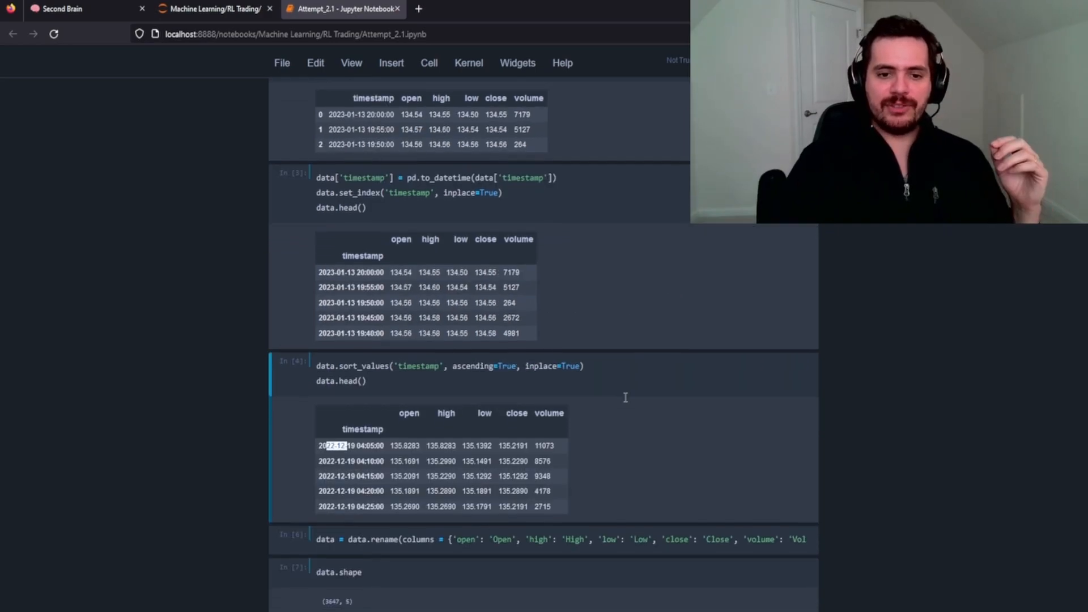
scroll("down", 3)
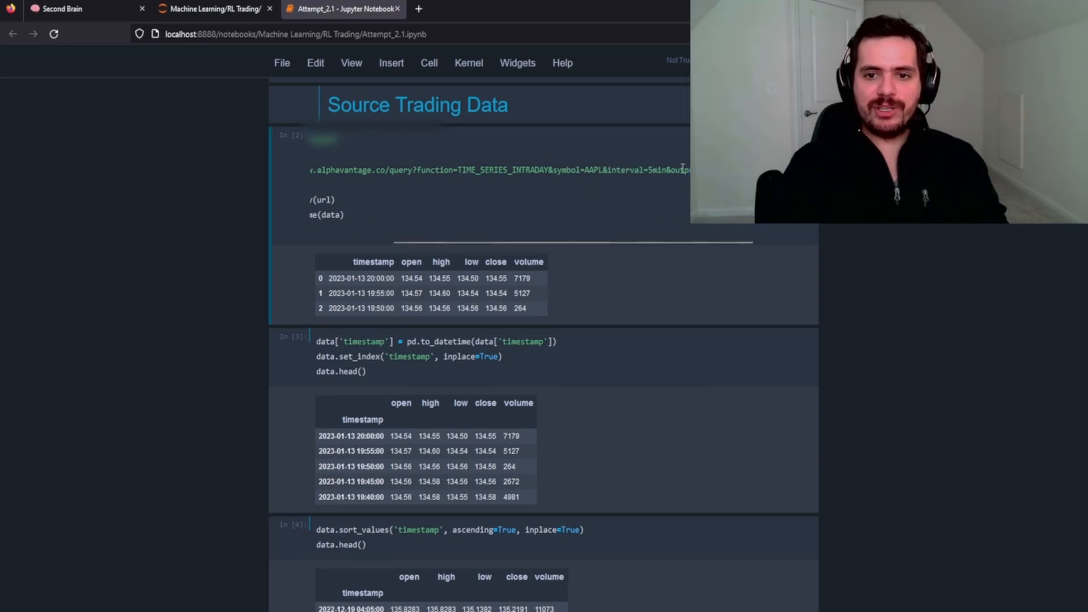
mouse_move(823, 412)
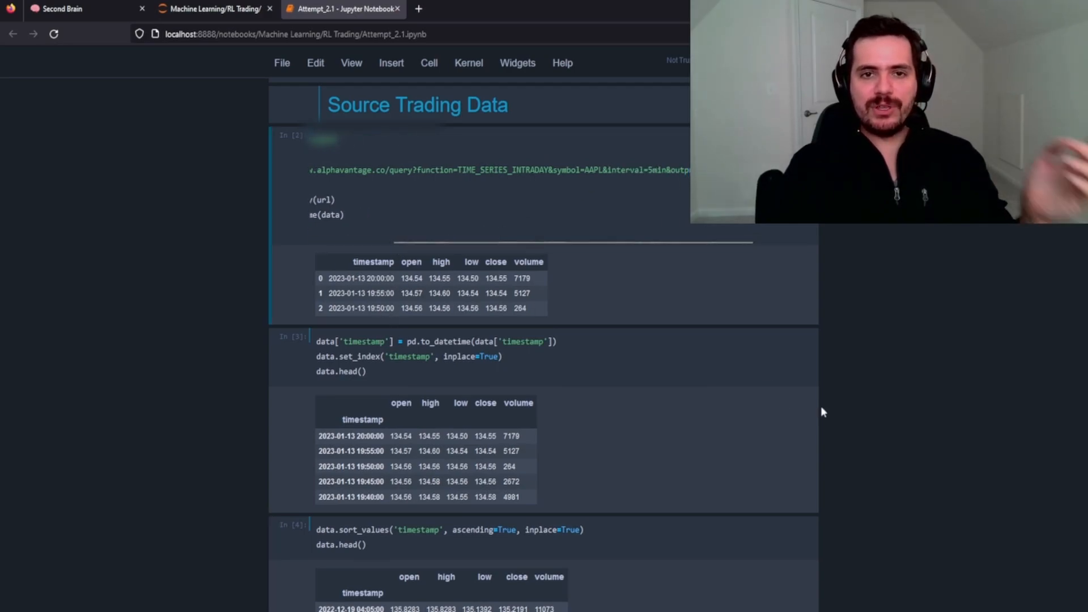
scroll("down", 3)
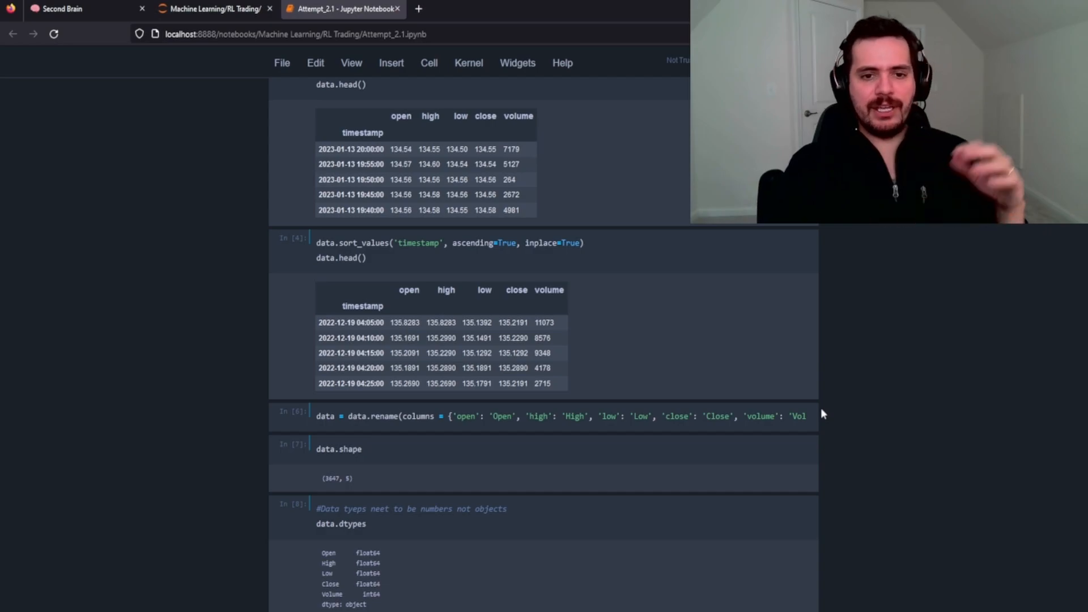
mouse_move(605, 367)
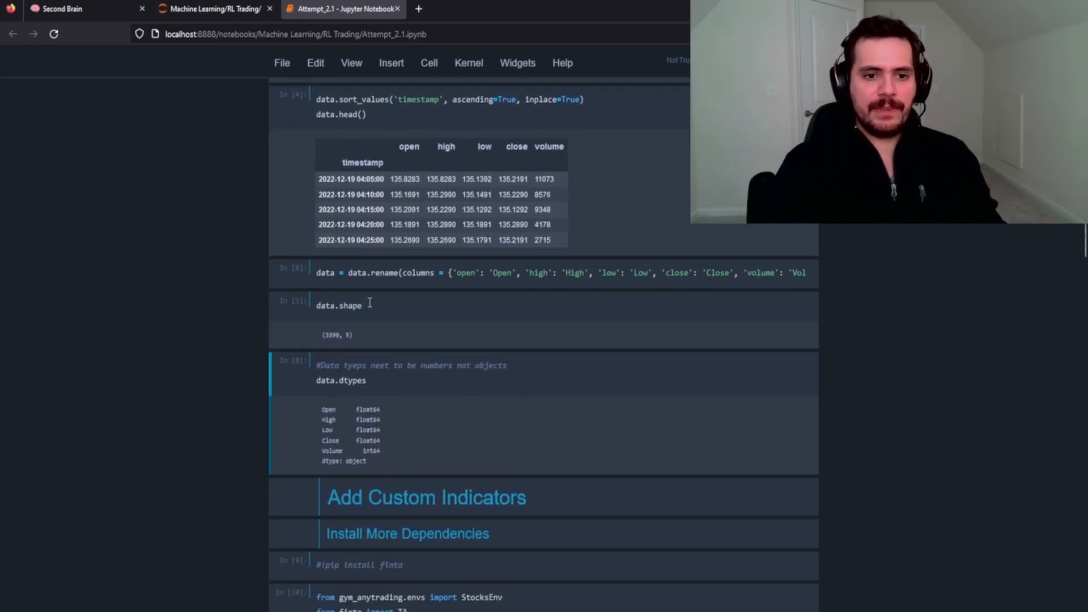
double_click(334, 335)
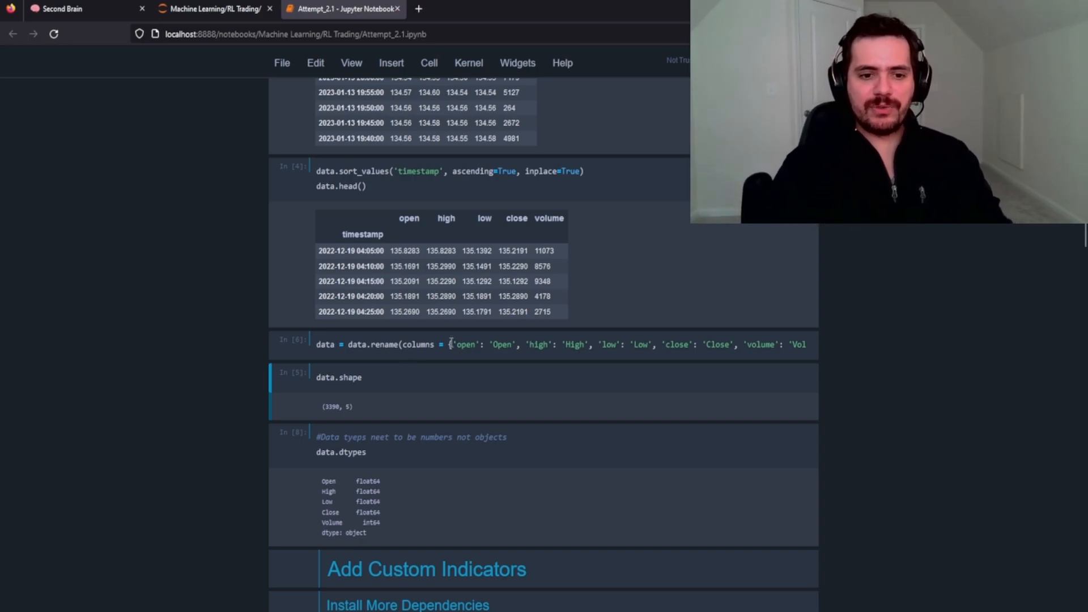
scroll("down", 3)
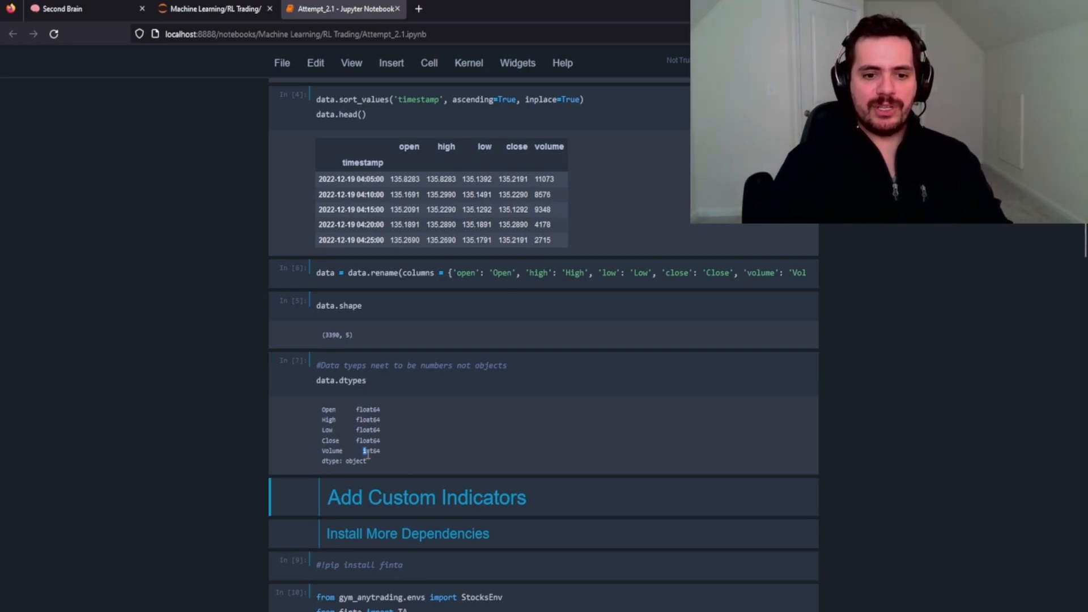
double_click(370, 450)
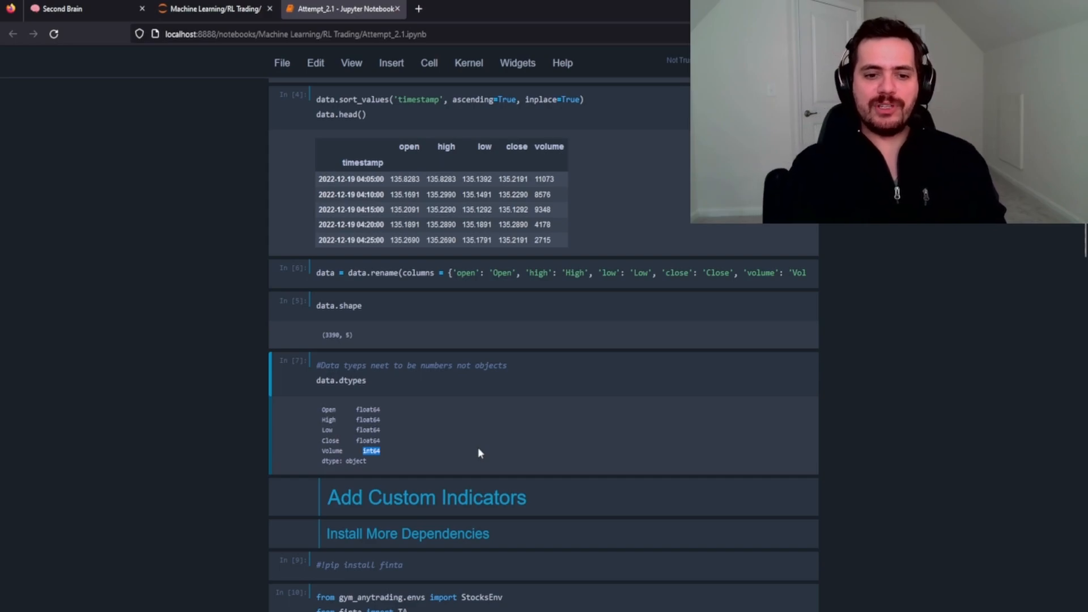
mouse_move(513, 421)
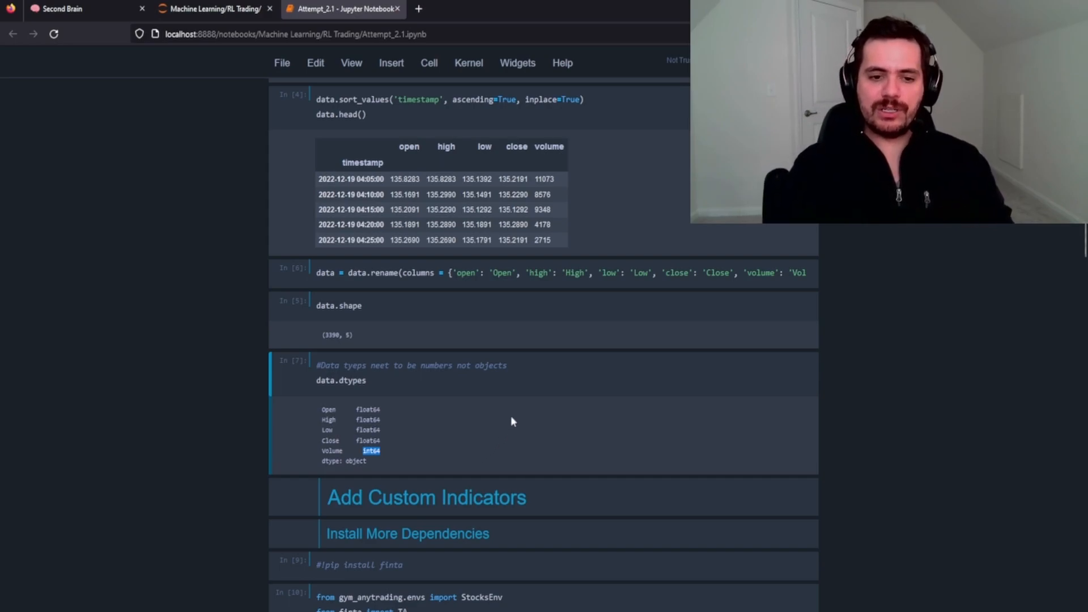
Scroll down to the finta import and TA.BBANDS Bollinger Bands cells
scroll("down", 3)
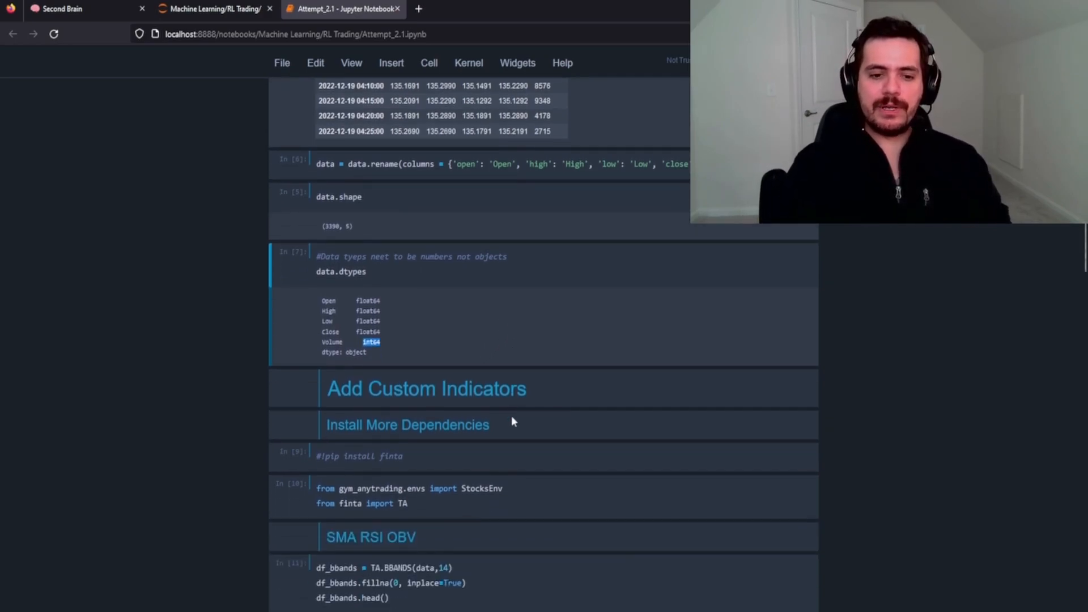
scroll("down", 3)
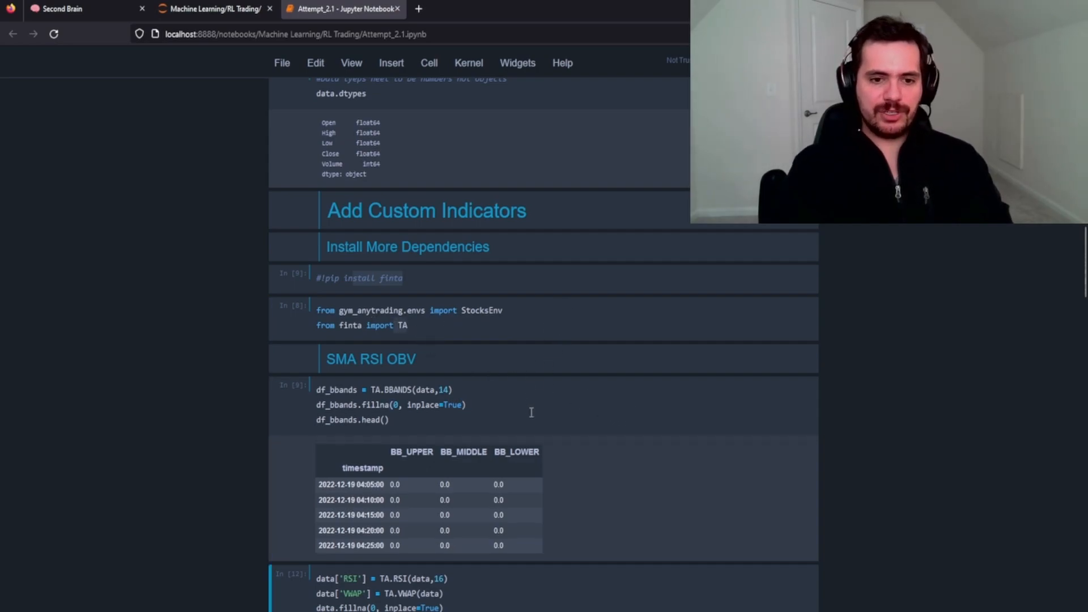
scroll("down", 3)
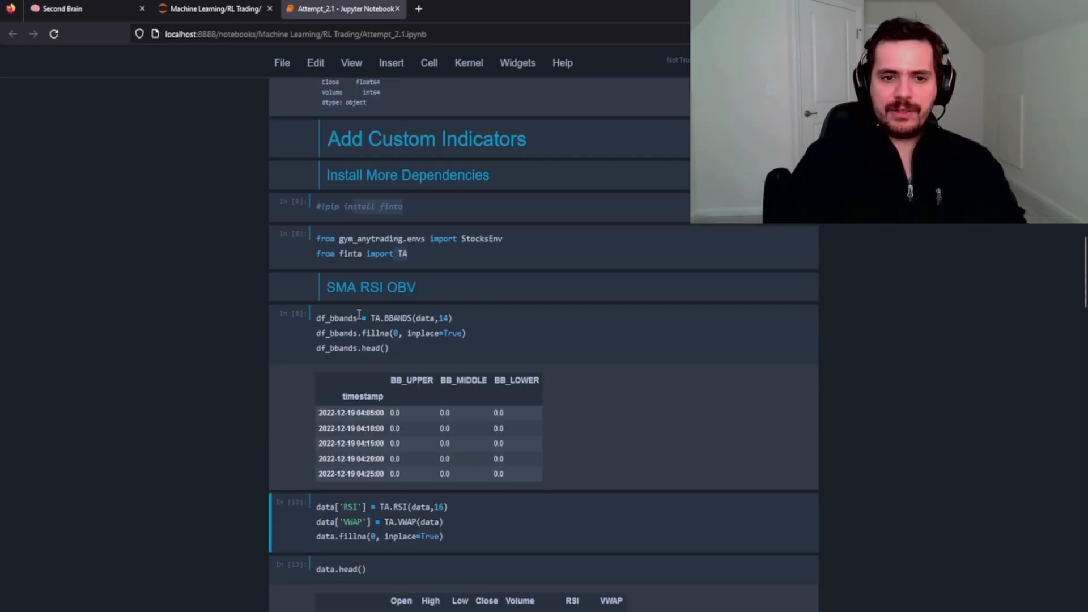
mouse_move(407, 405)
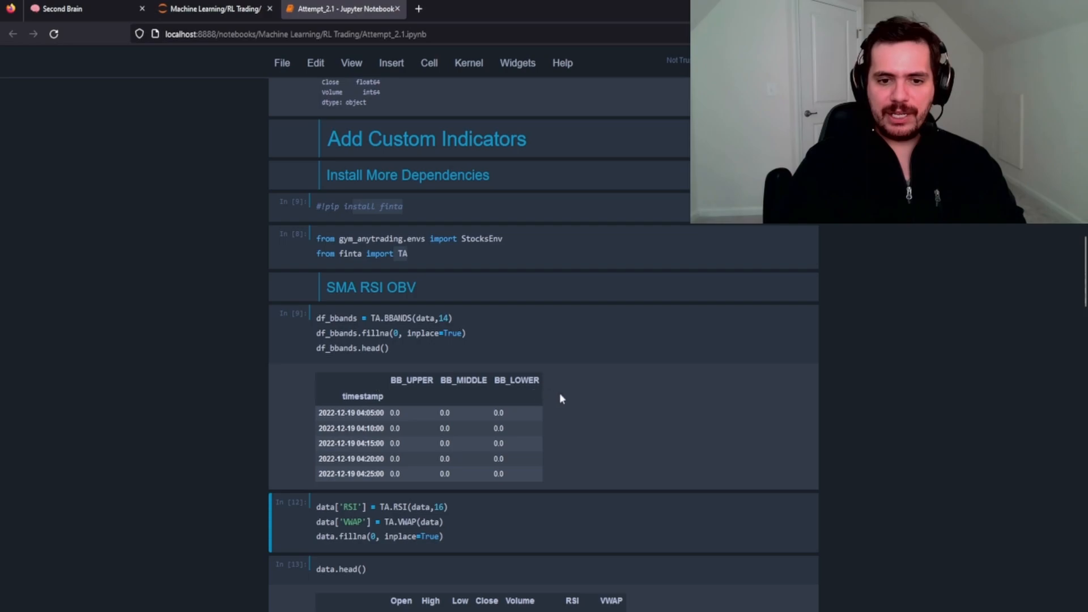
mouse_move(634, 454)
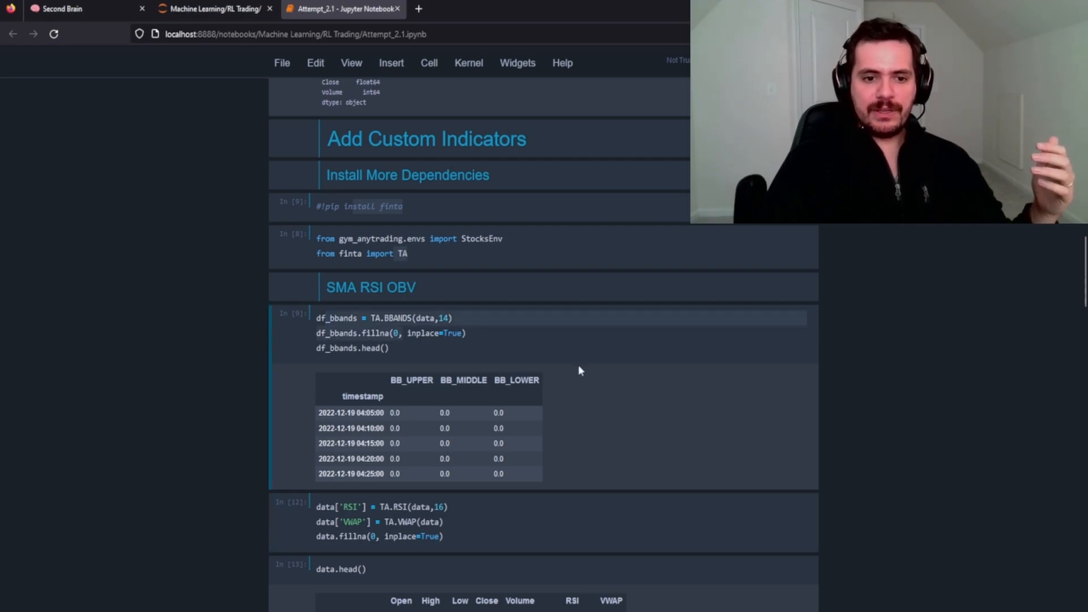
Scroll through the data preview showing the new RSI and VWAP columns
scroll("down", 3)
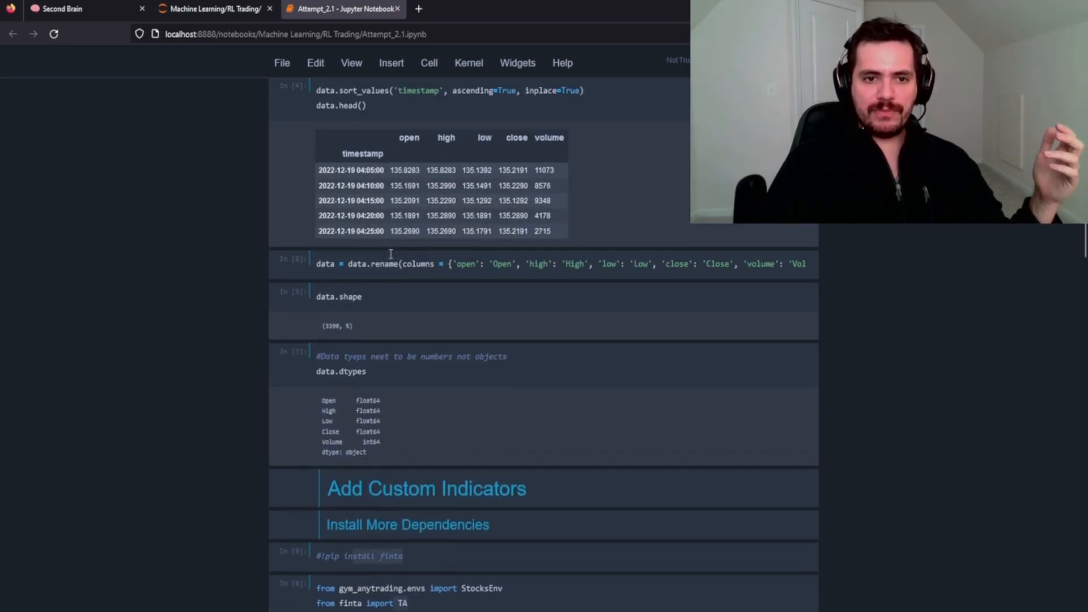
scroll("down", 3)
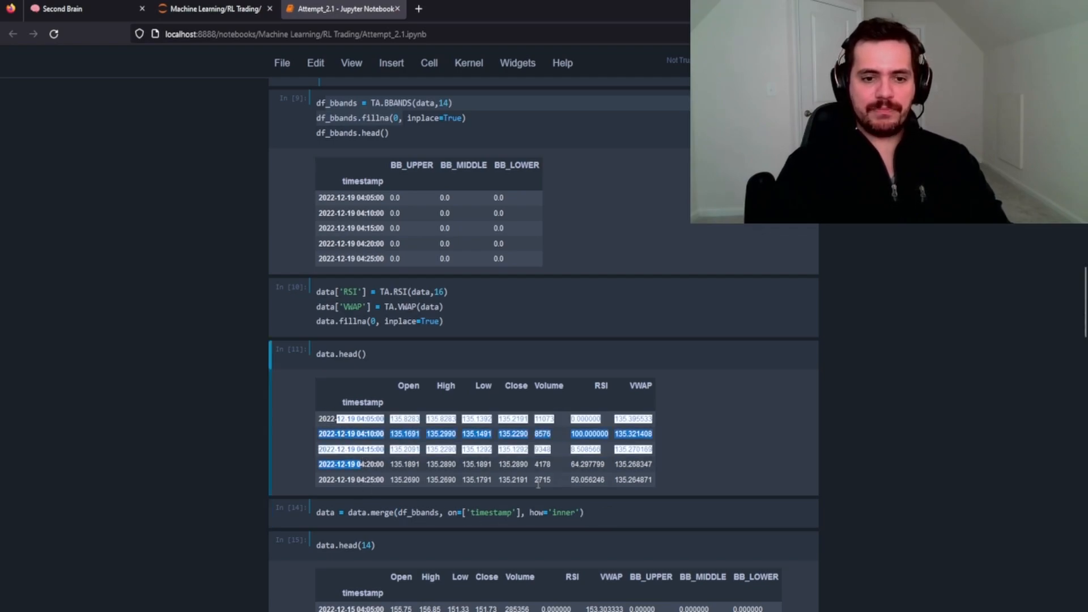
scroll("down", 3)
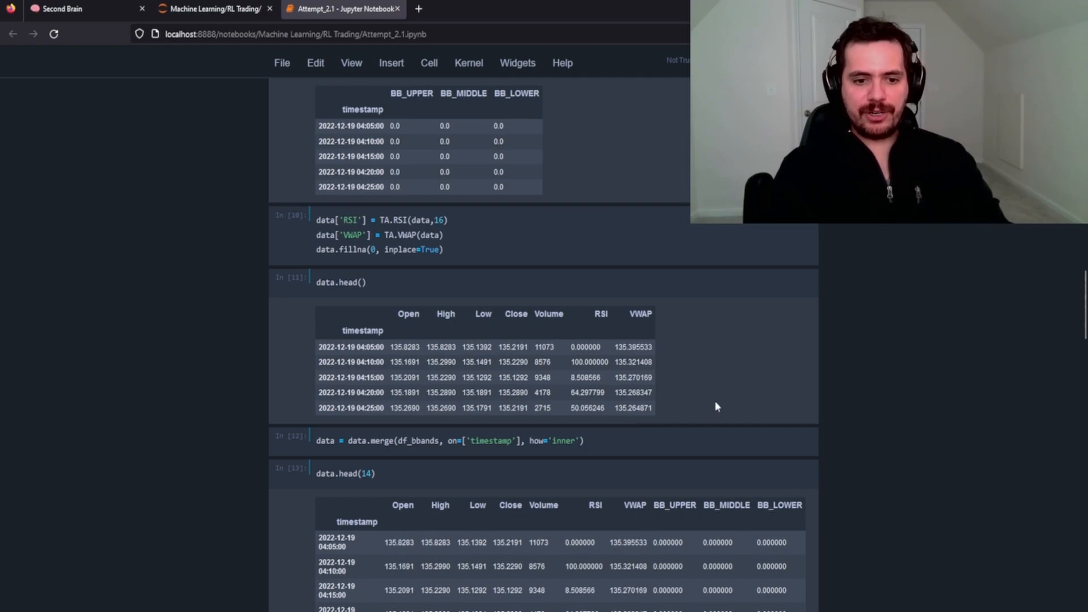
scroll("down", 3)
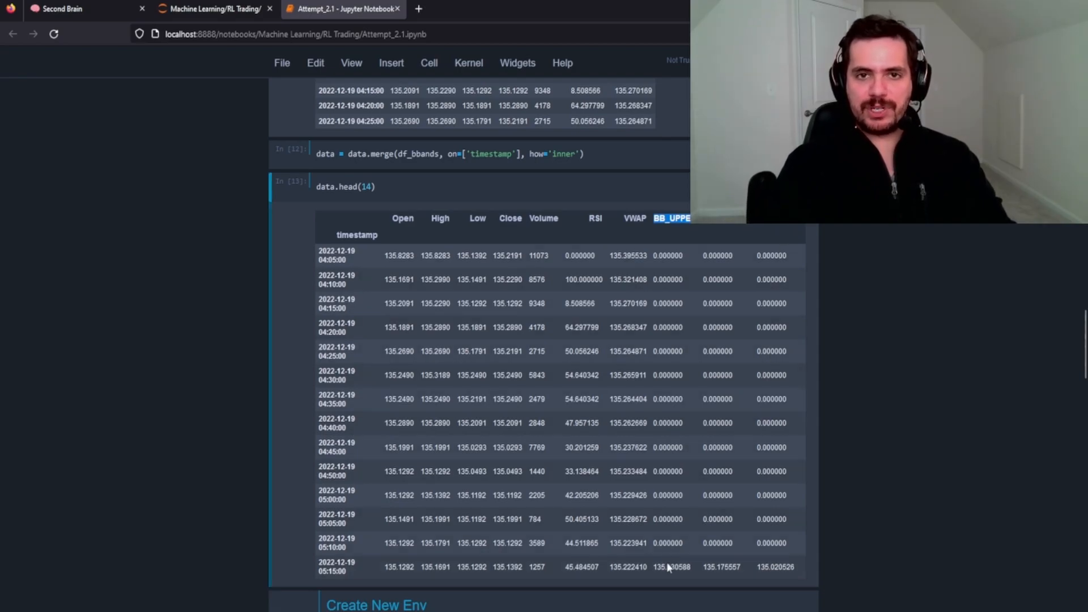
mouse_move(556, 587)
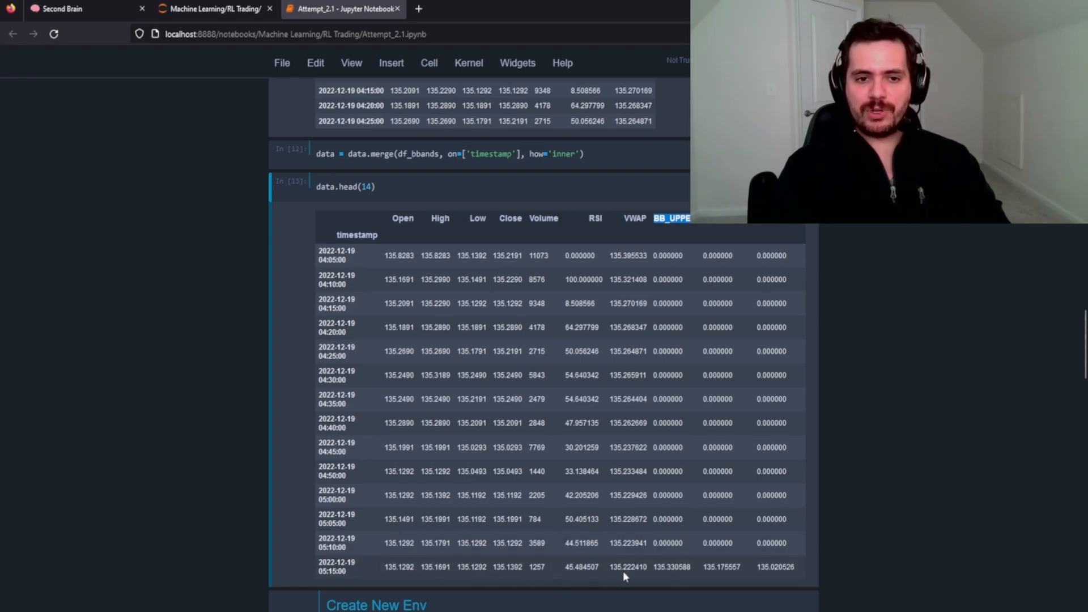
mouse_move(727, 368)
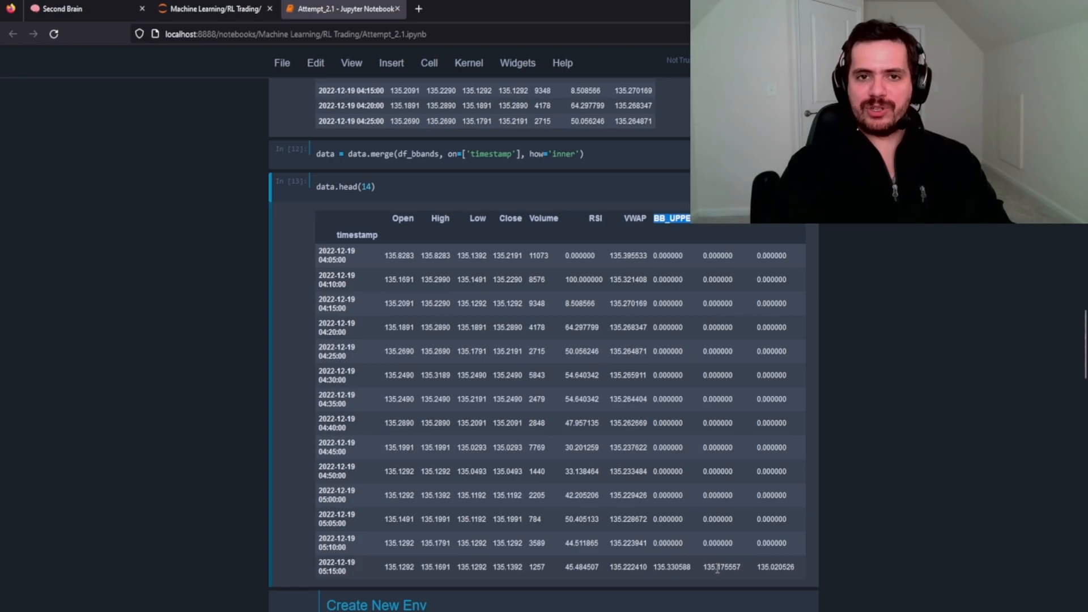
mouse_move(580, 380)
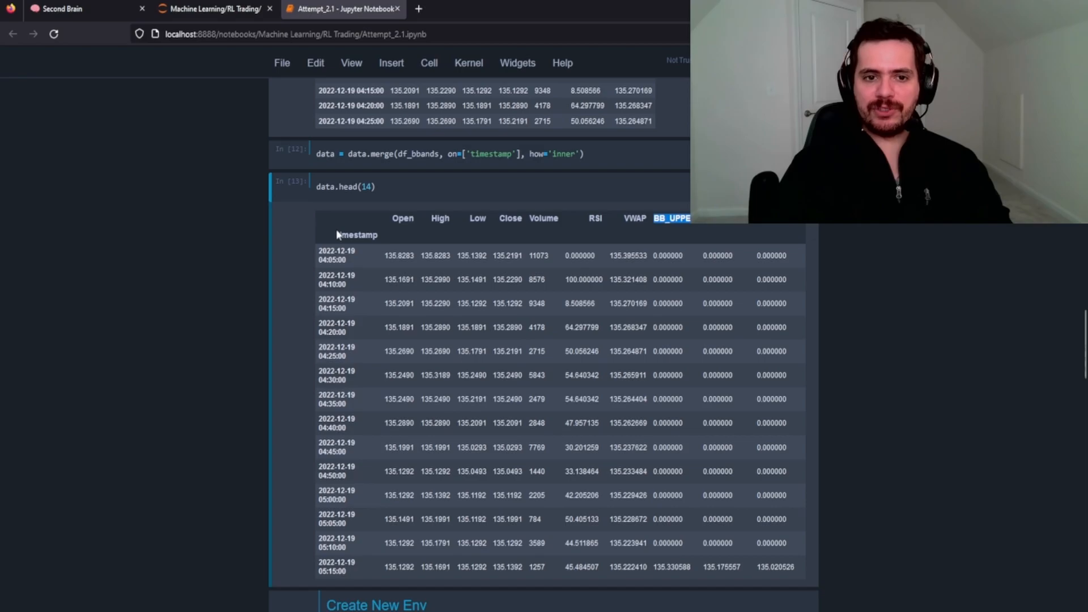
key("ctrl+s")
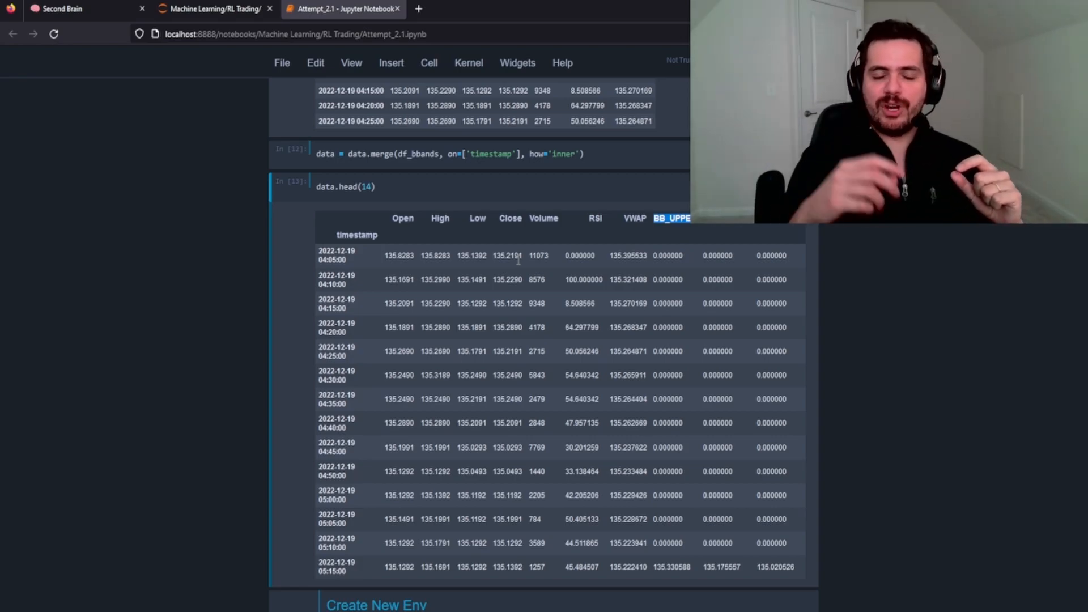
mouse_move(581, 271)
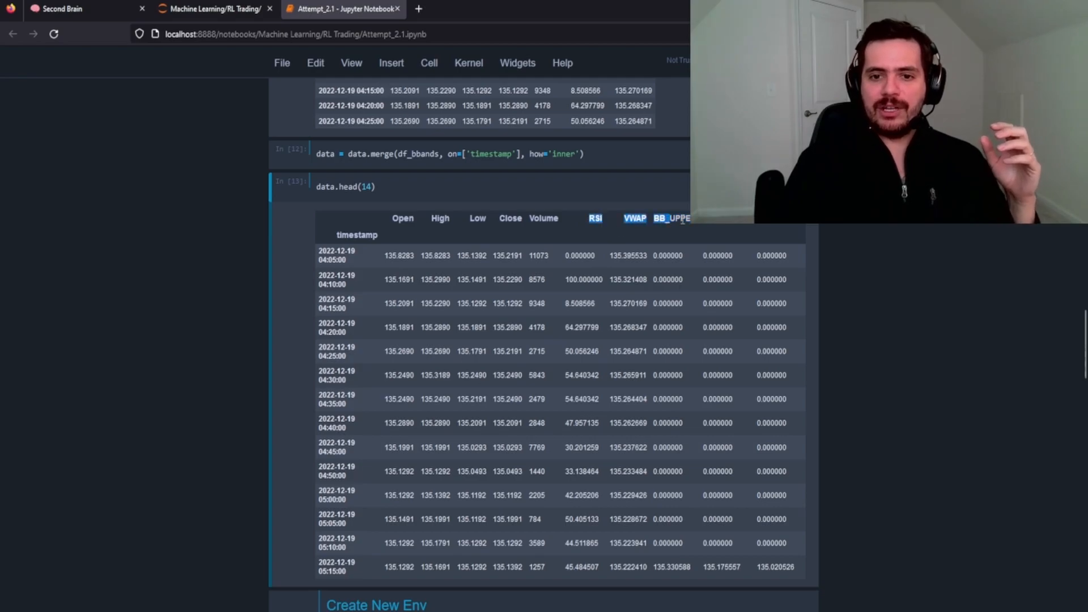
mouse_move(793, 231)
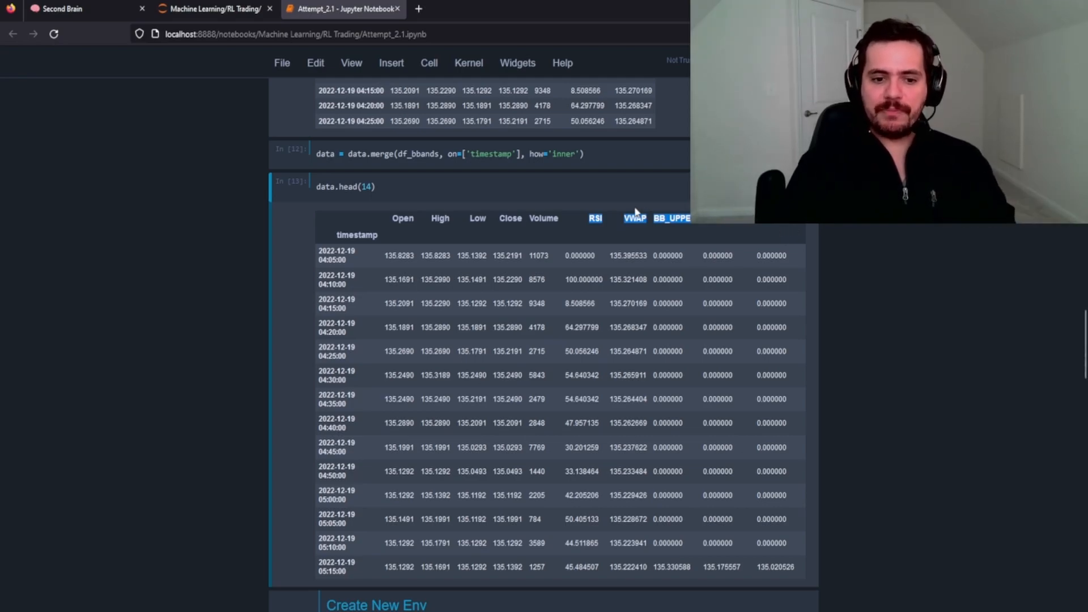
scroll("down", 3)
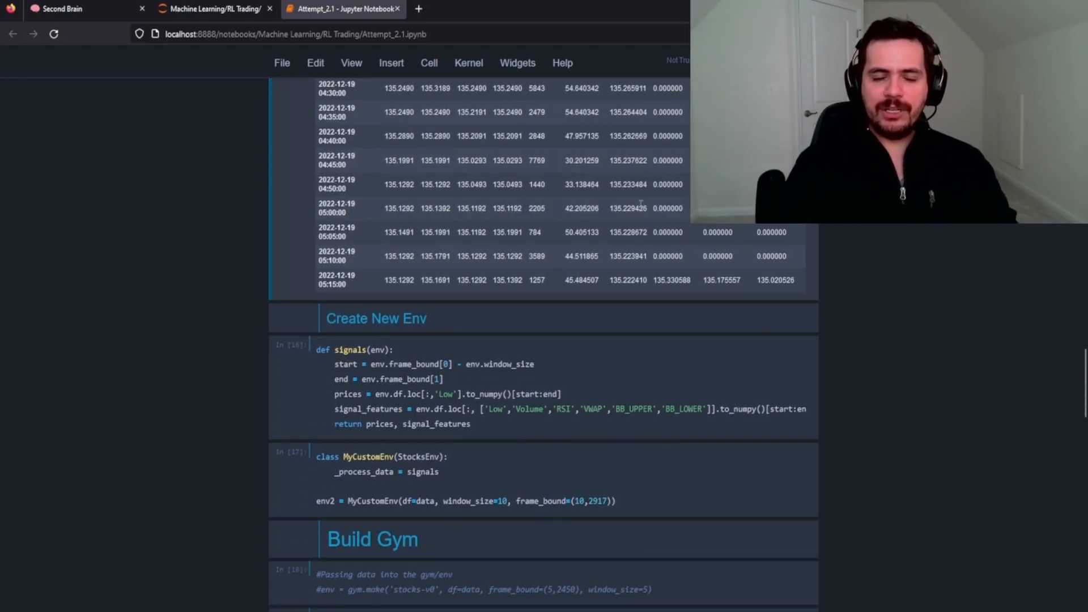
scroll("down", 3)
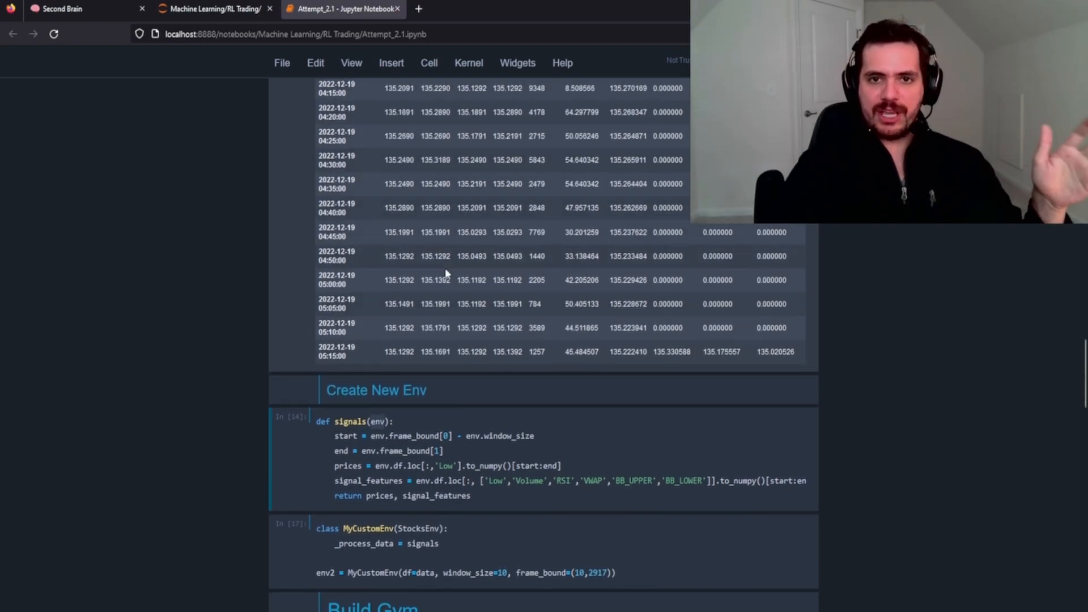
scroll("down", 3)
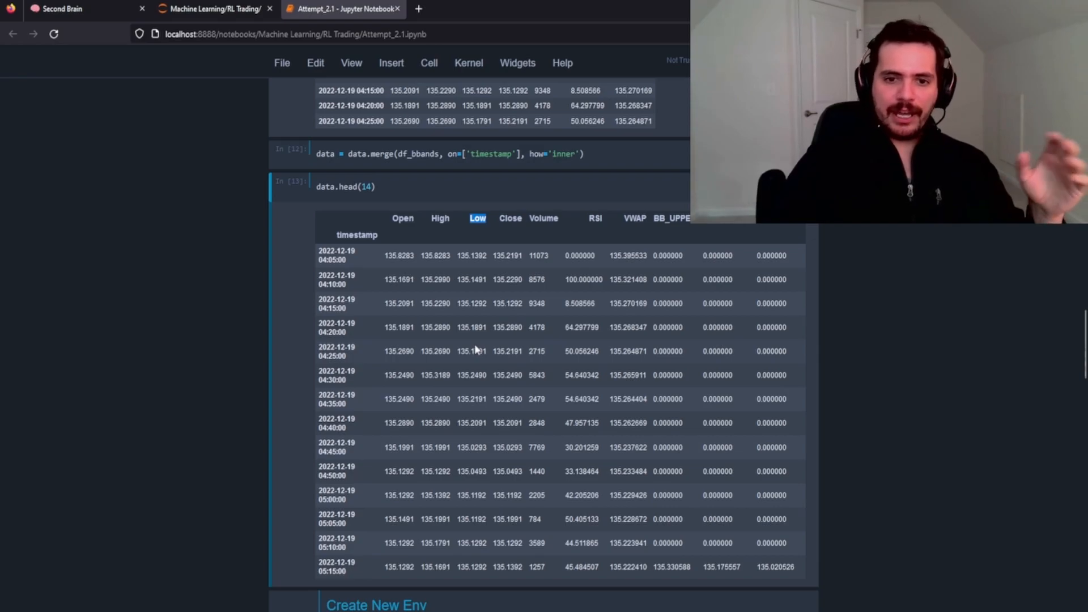
mouse_move(477, 237)
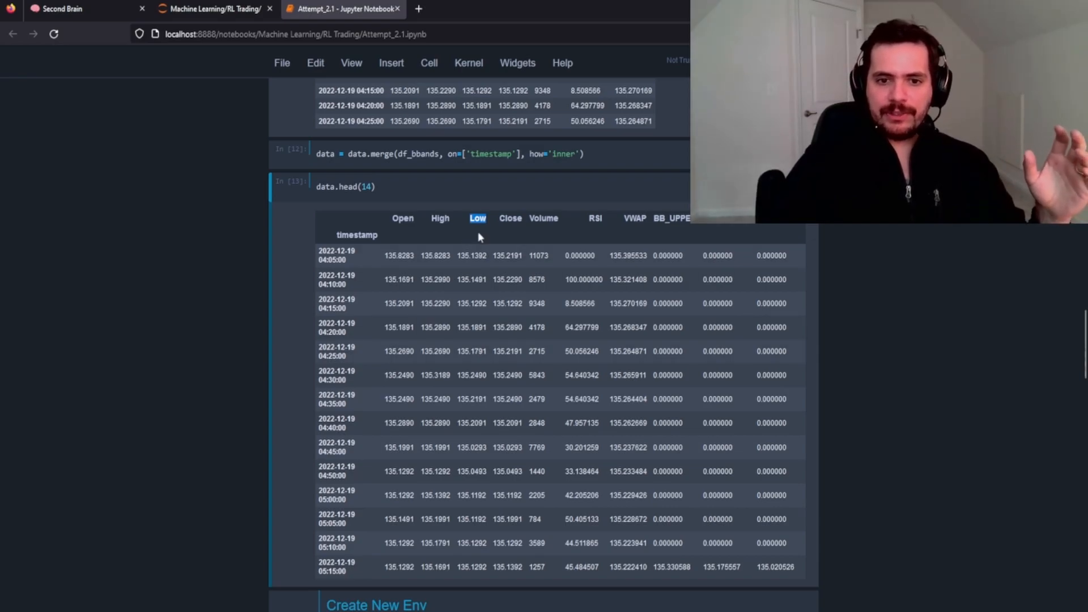
scroll("down", 3)
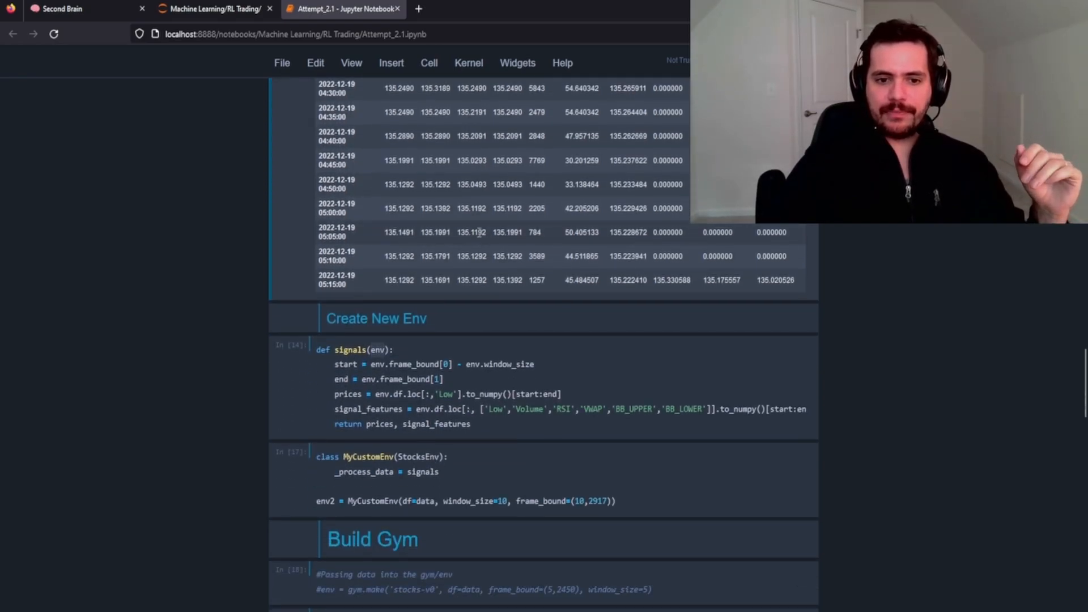
scroll("down", 3)
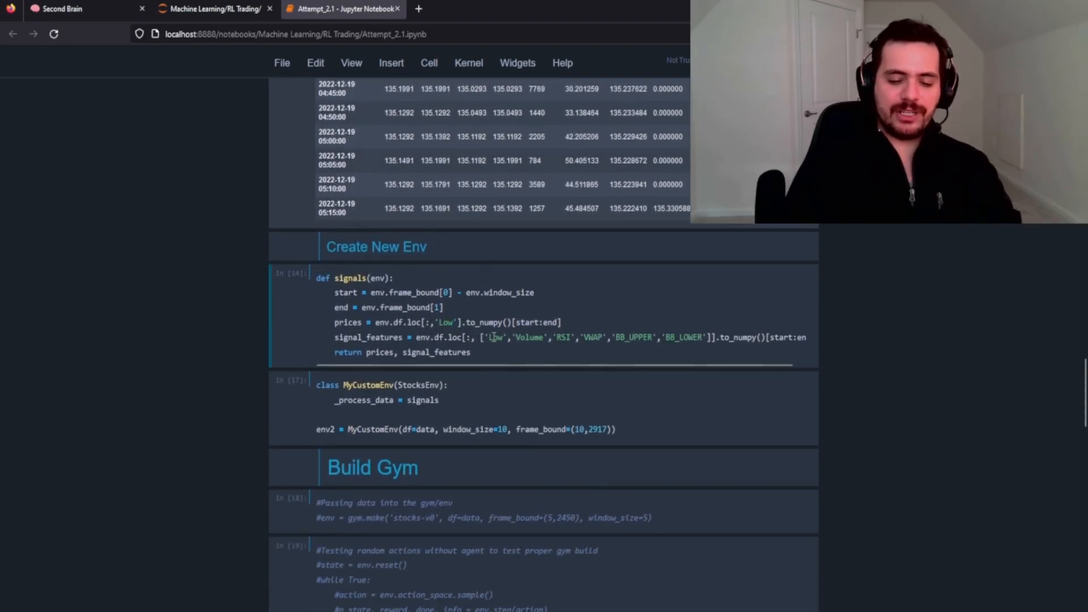
Replace 'Low' with 'Close' in both loc calls of the signals function
type("C")
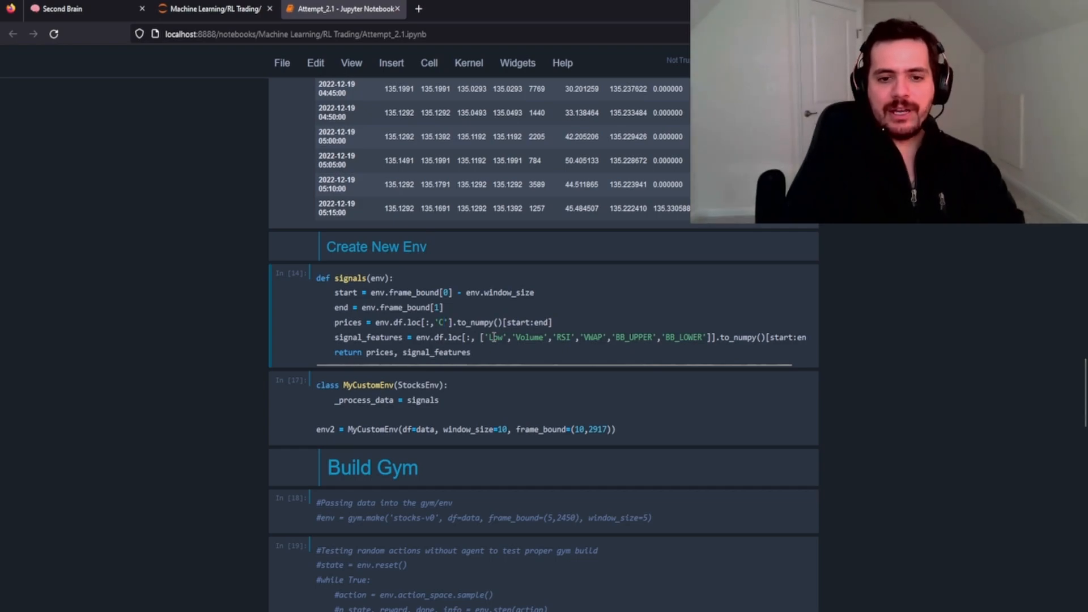
type("lose")
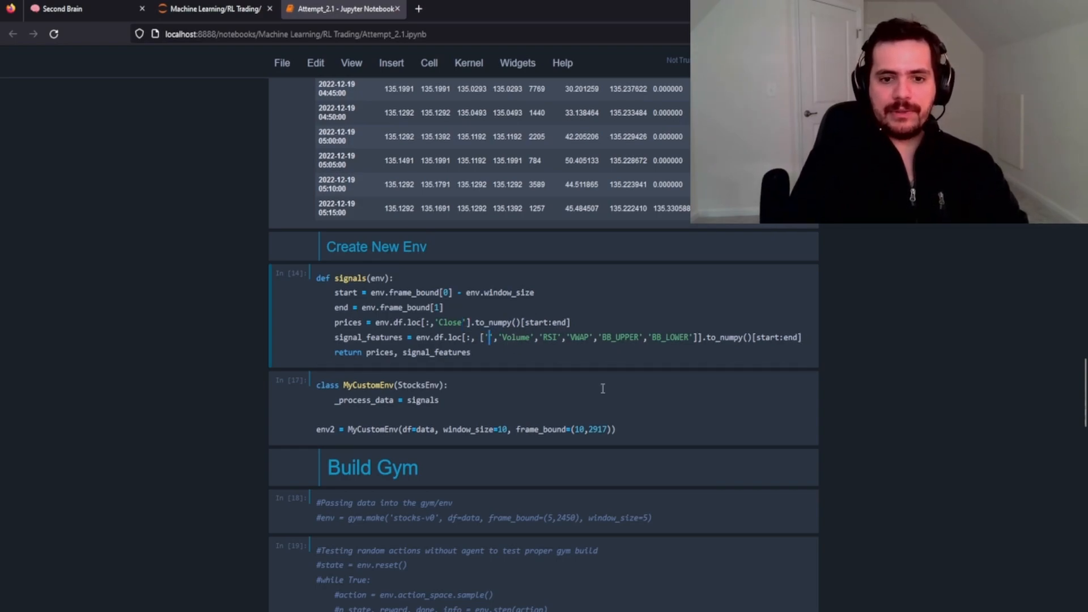
type("Close")
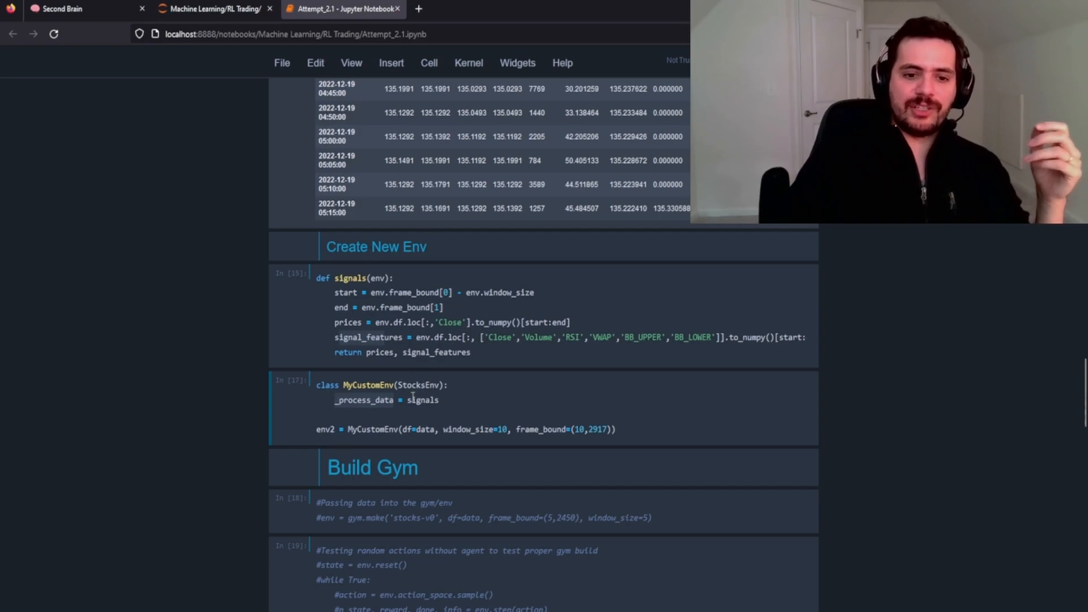
Select the MyCustomEnv class cell, which builds env2 with window size 10
left_click(417, 312)
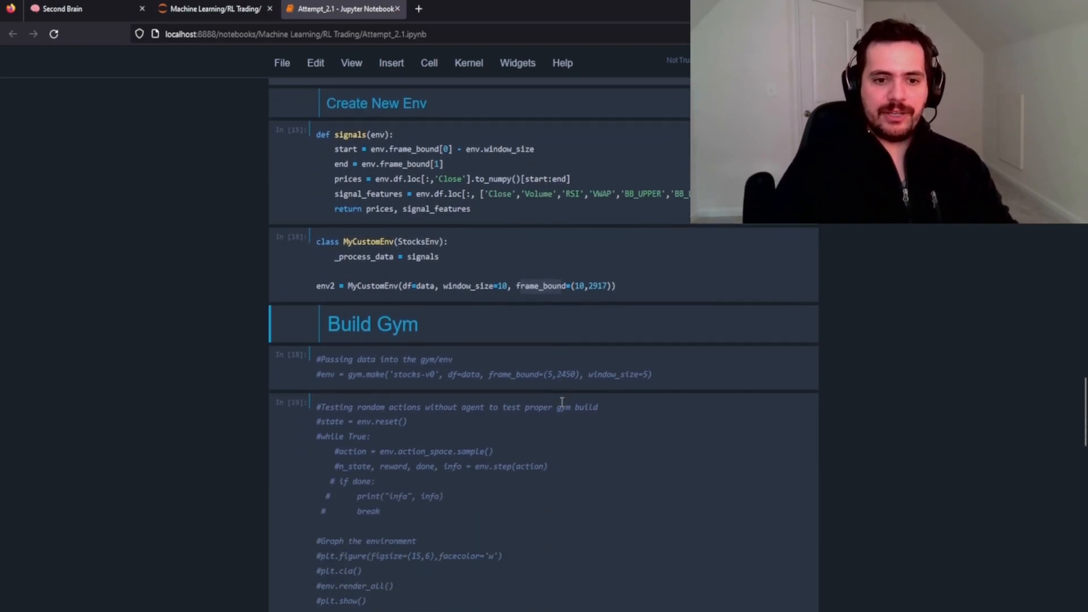
scroll("down", 3)
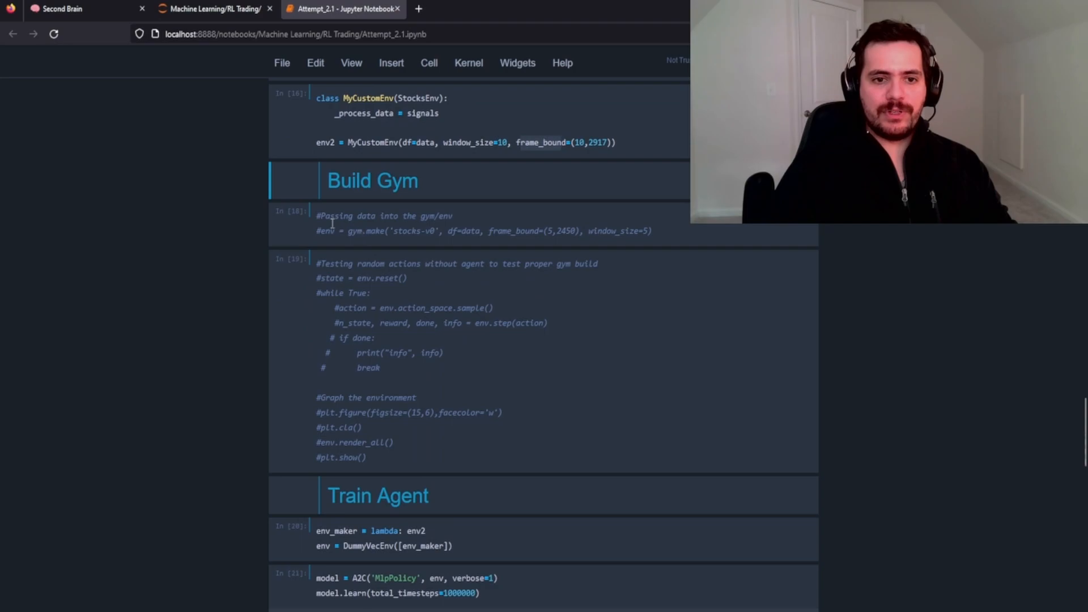
left_click(421, 363)
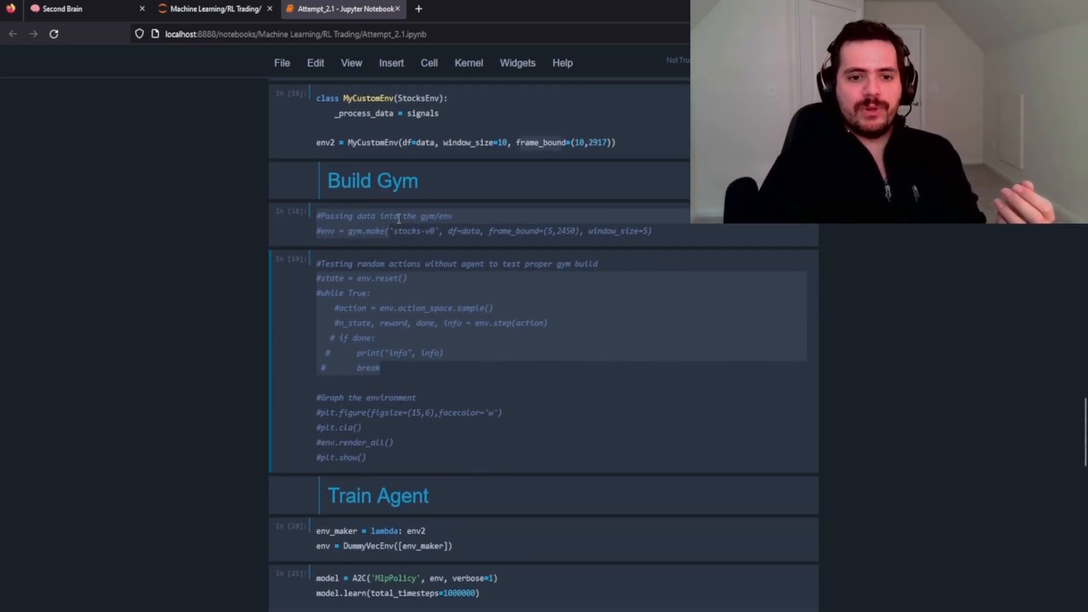
scroll("down", 3)
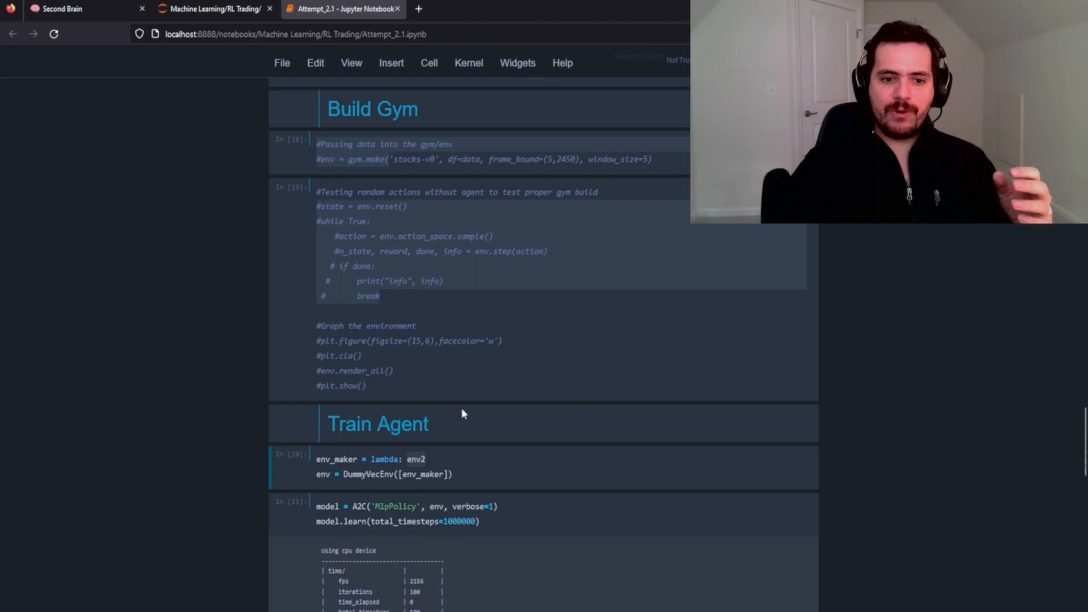
Scroll to the env_maker/DummyVecEnv cell and the A2C model.learn cell
scroll("down", 3)
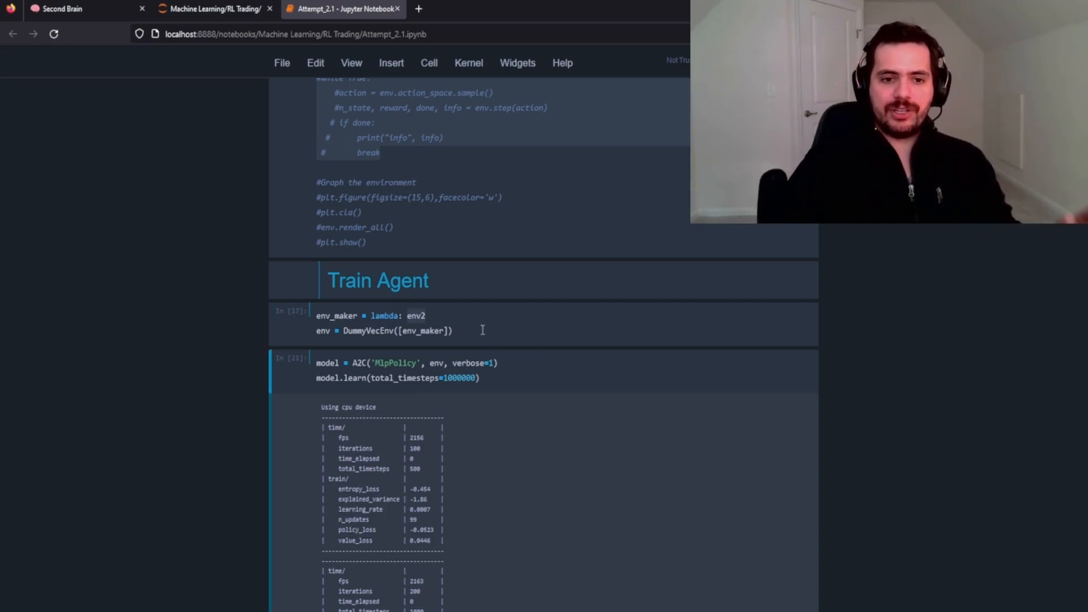
scroll("down", 3)
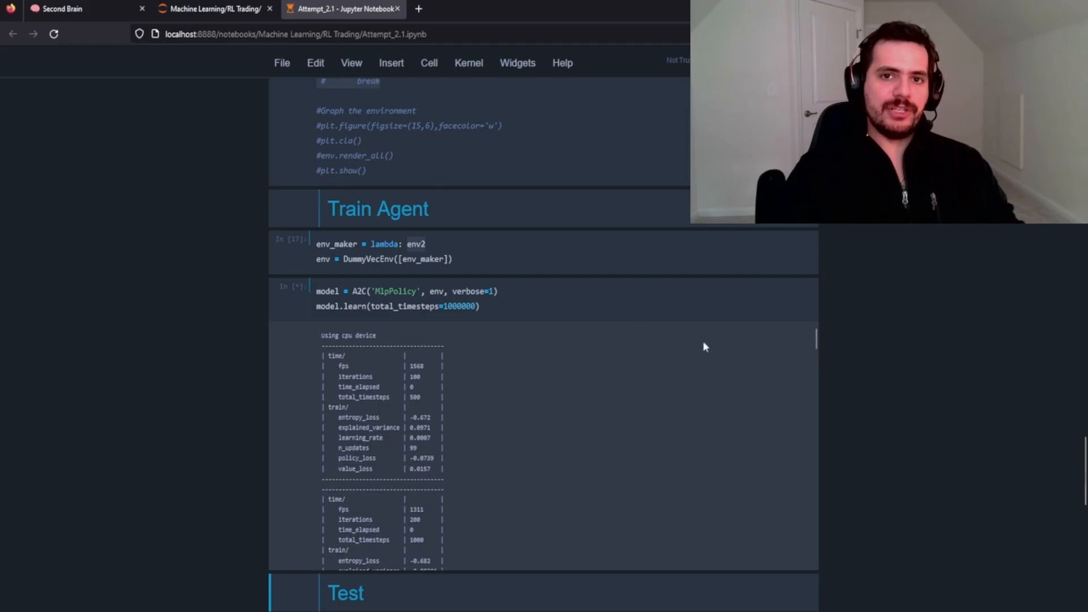
Scroll down to the end of the 1,000,000-timestep A2C training log
scroll("down", 3)
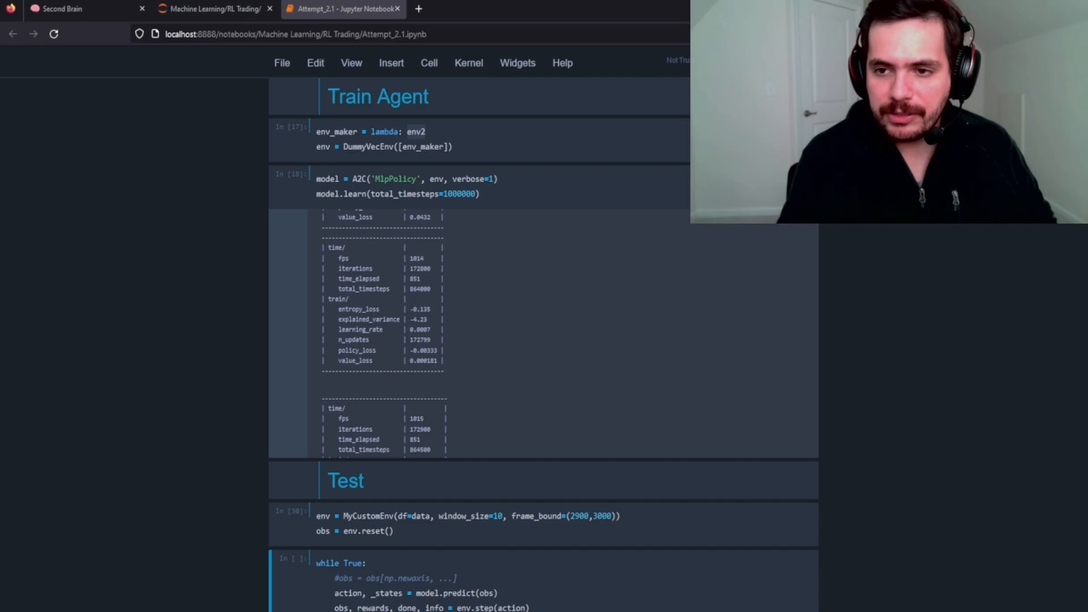
mouse_move(198, 331)
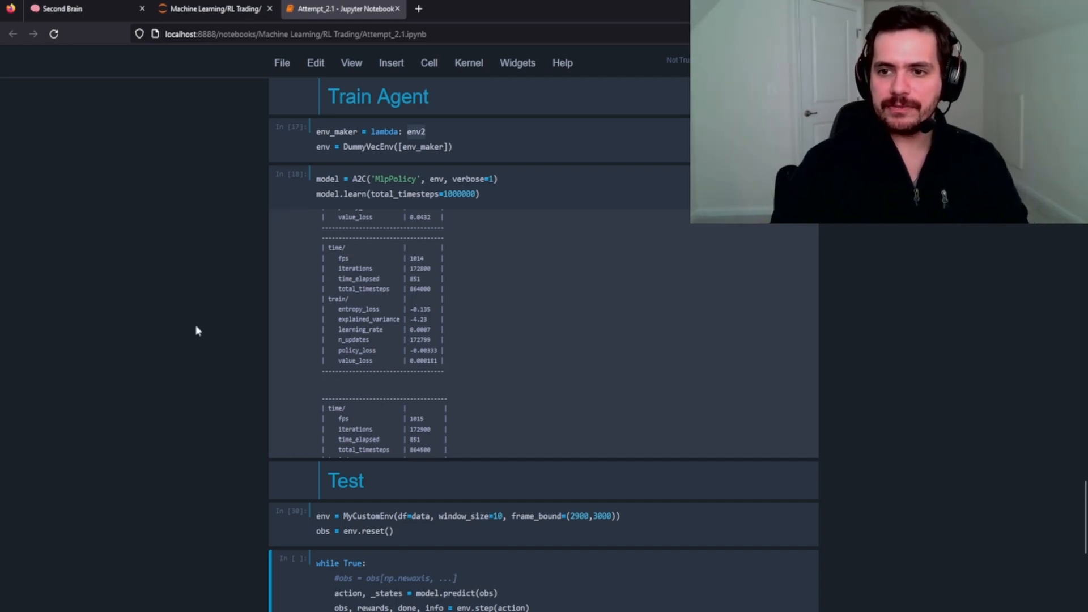
mouse_move(507, 355)
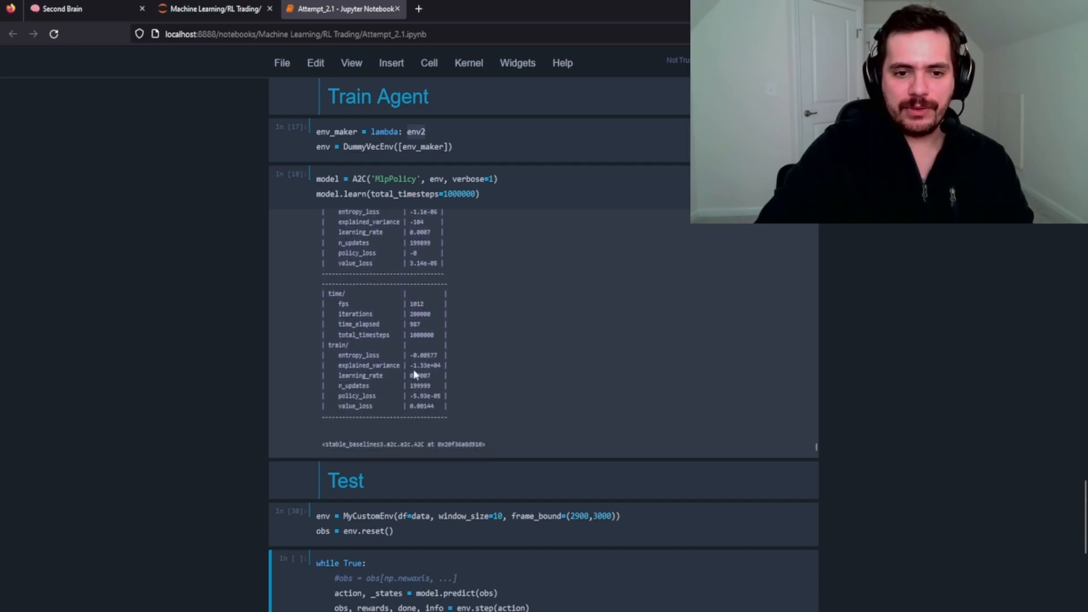
double_click(427, 366)
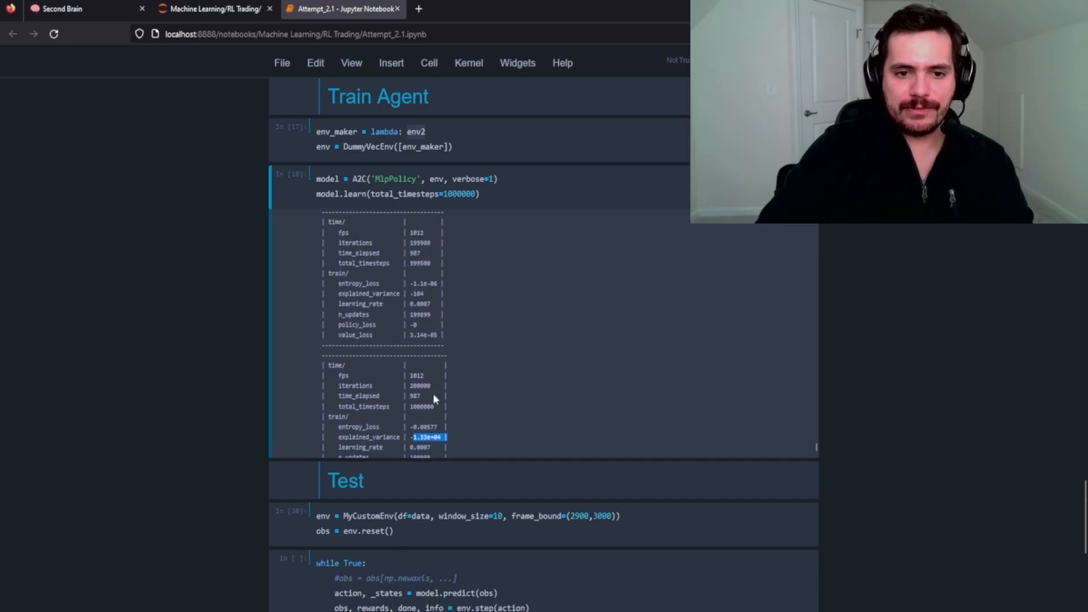
mouse_move(489, 441)
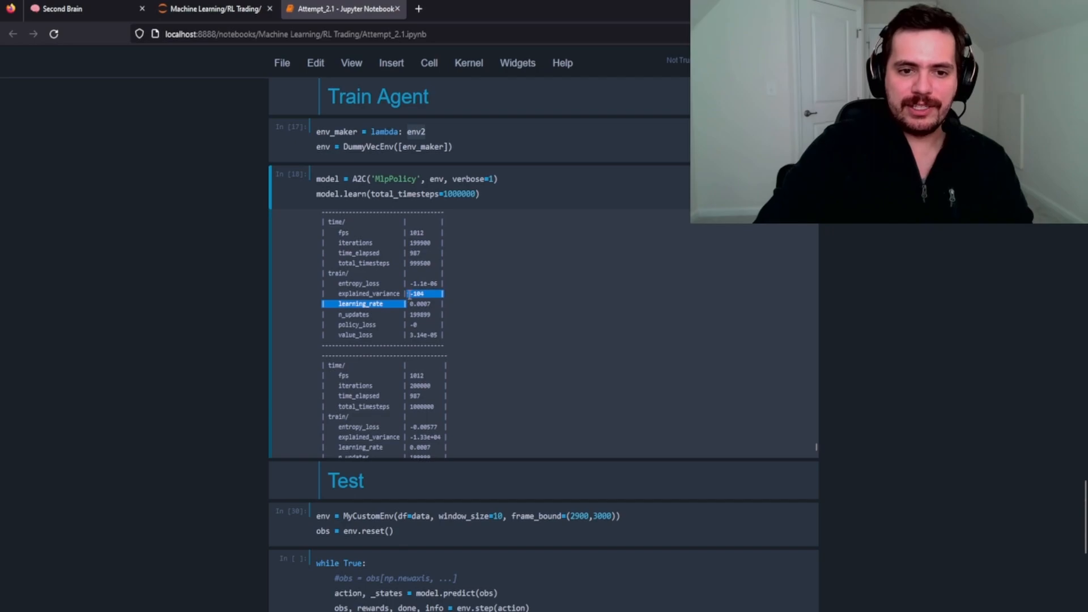
scroll("down", 3)
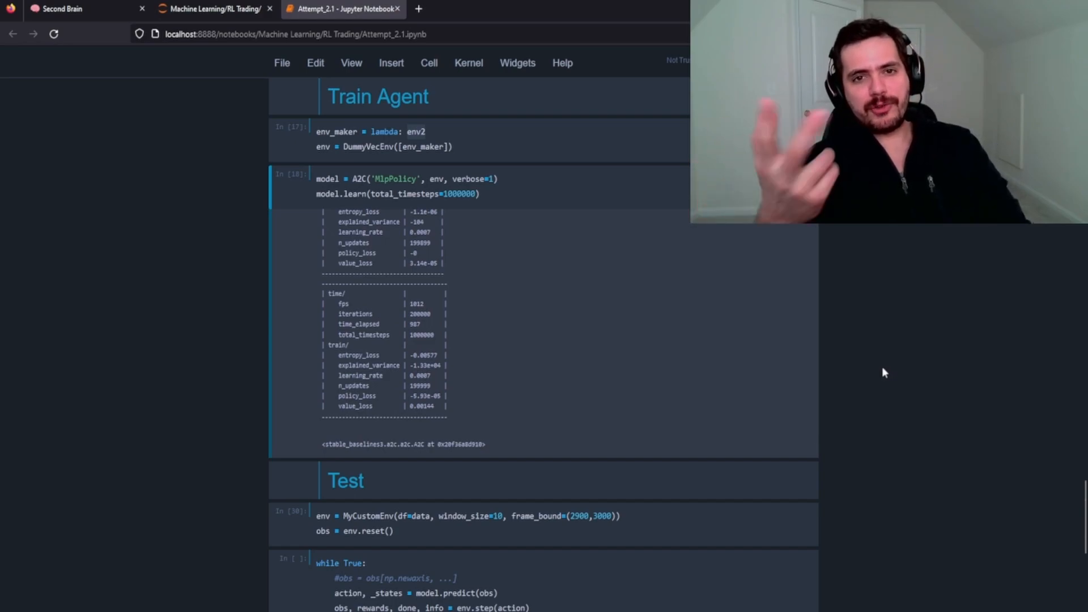
scroll("down", 3)
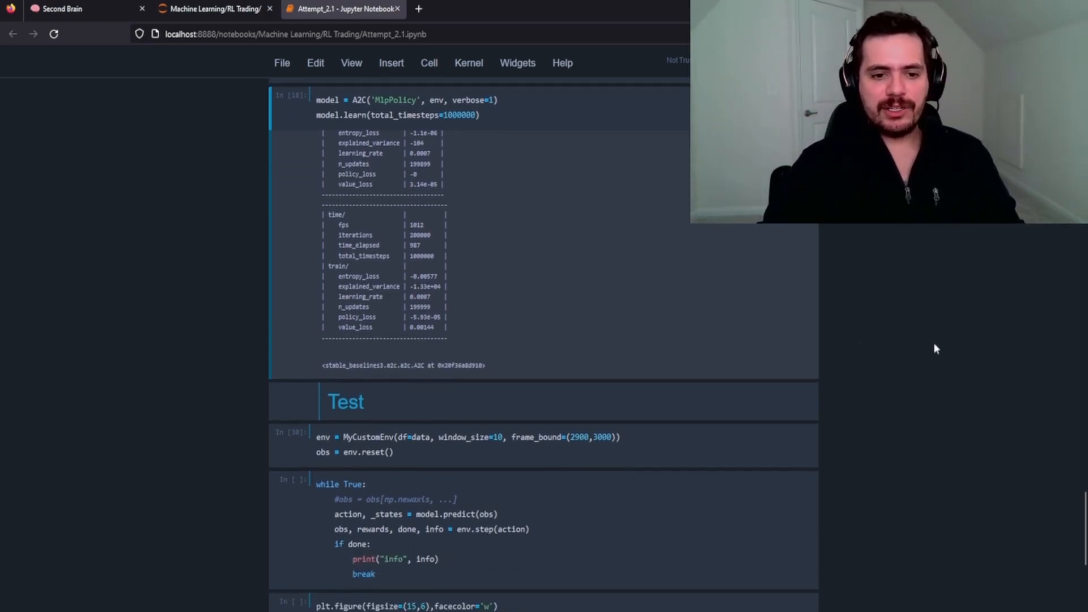
scroll("down", 3)
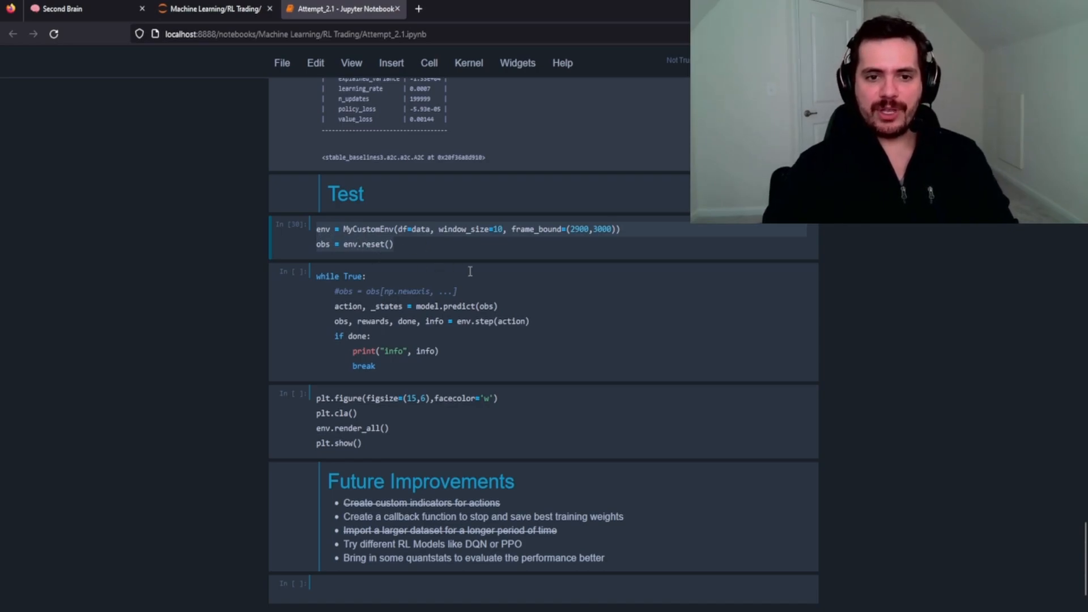
mouse_move(561, 245)
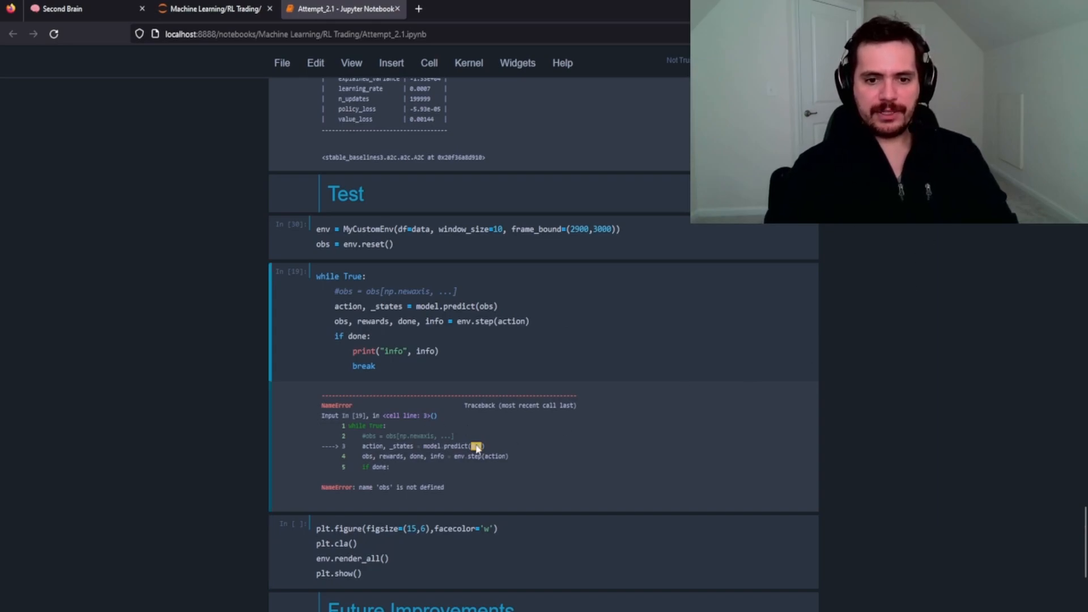
Save the notebook
key("ctrl+s")
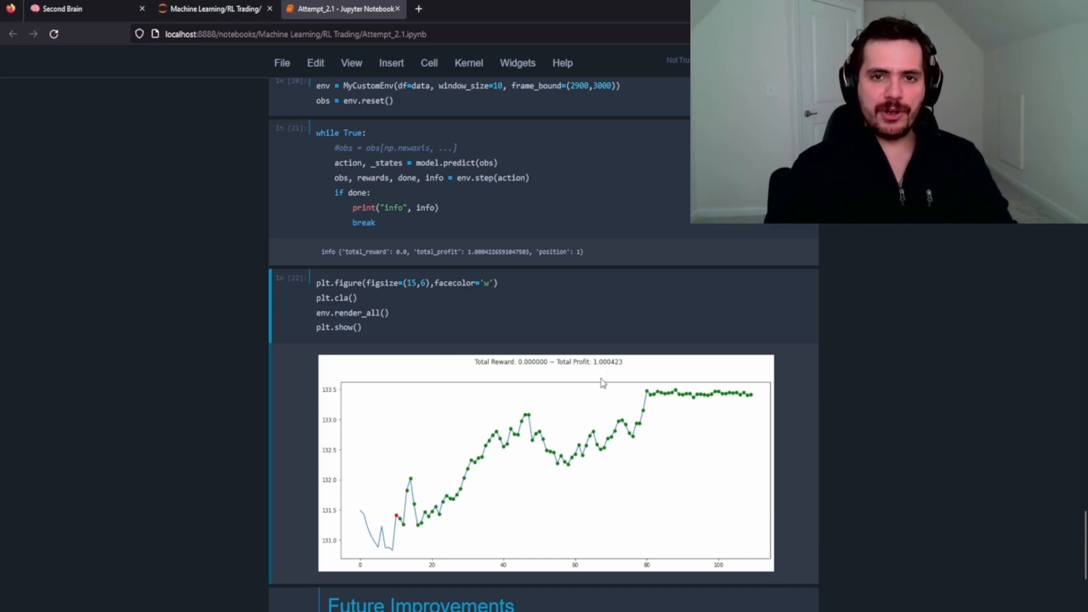
mouse_move(687, 378)
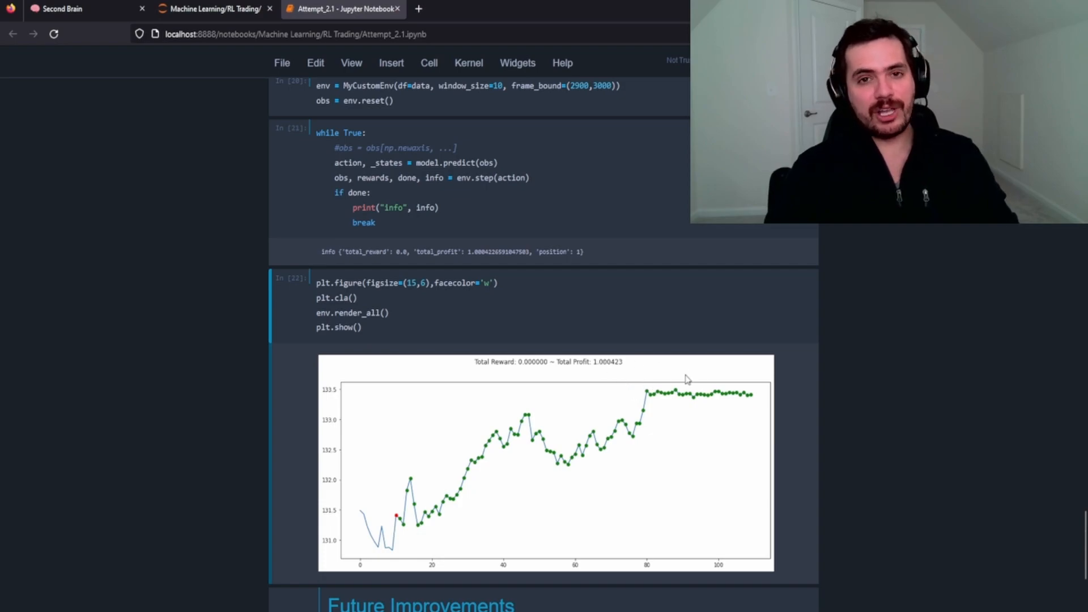
mouse_move(606, 370)
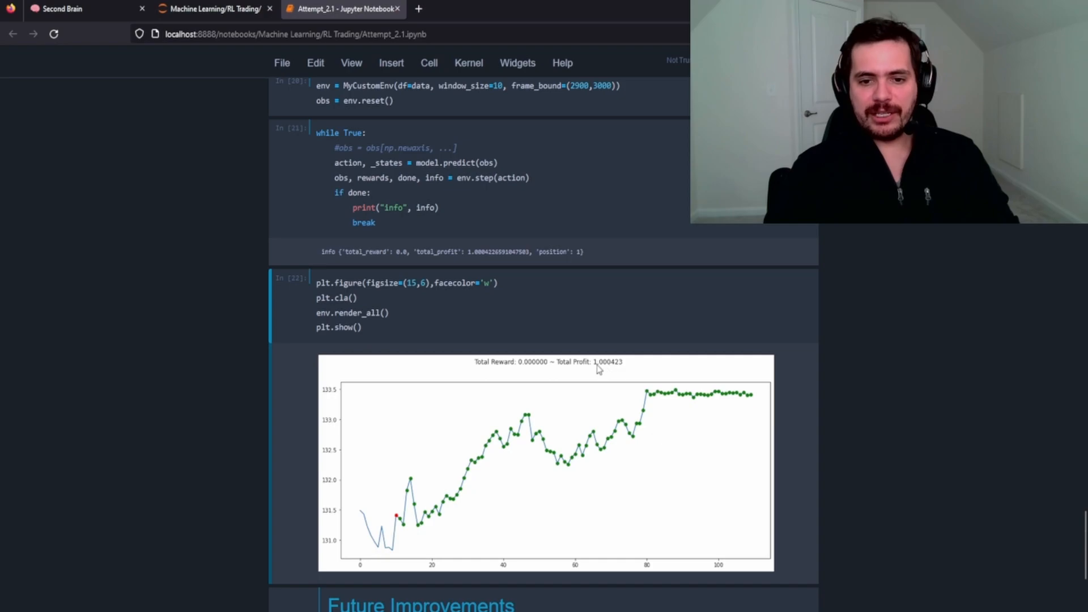
mouse_move(614, 369)
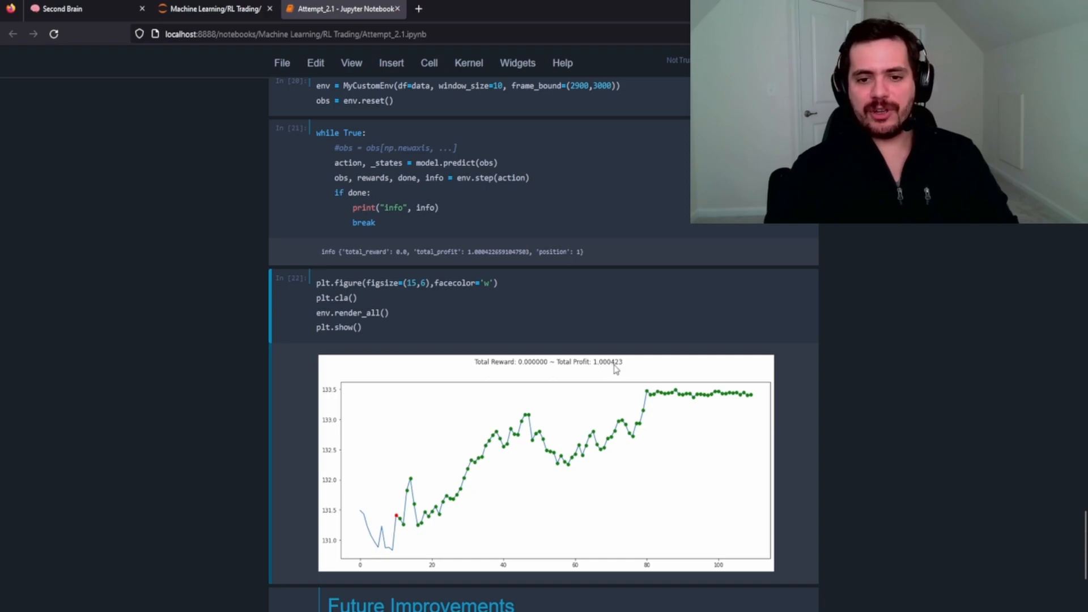
mouse_move(743, 458)
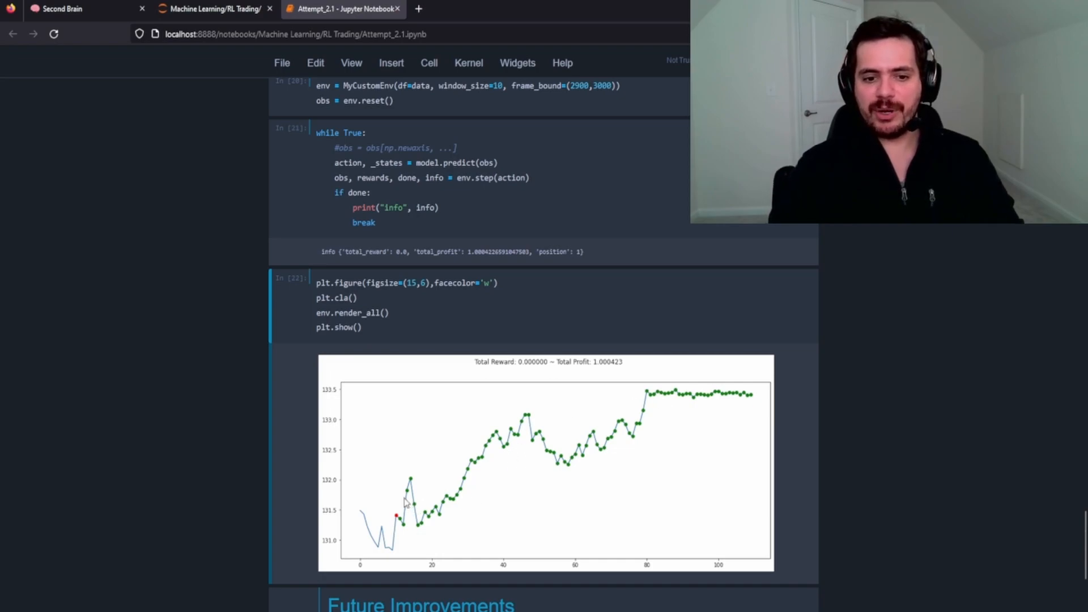
mouse_move(482, 511)
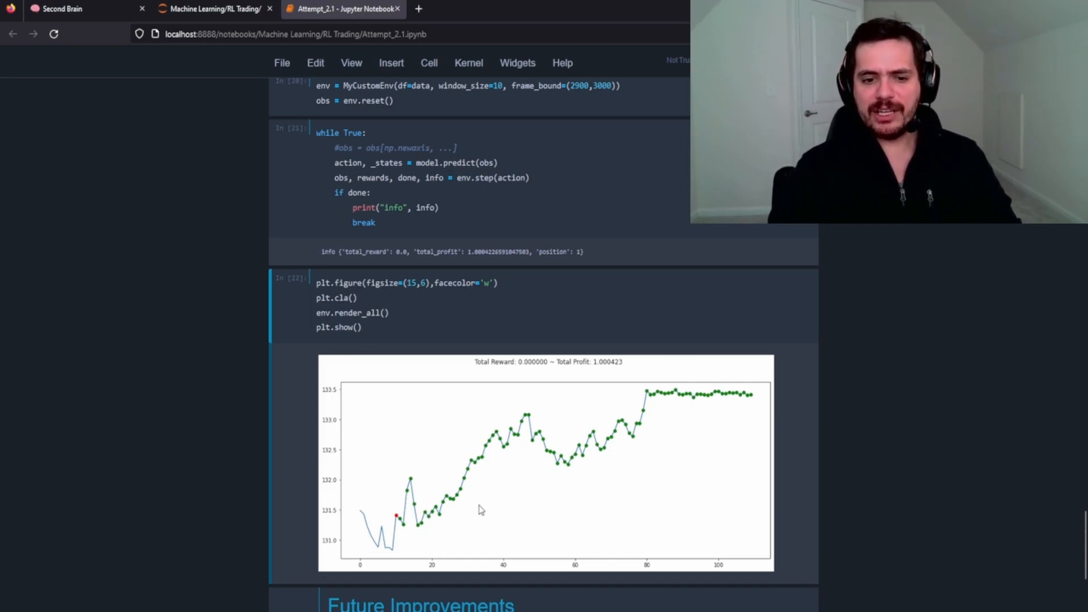
mouse_move(409, 442)
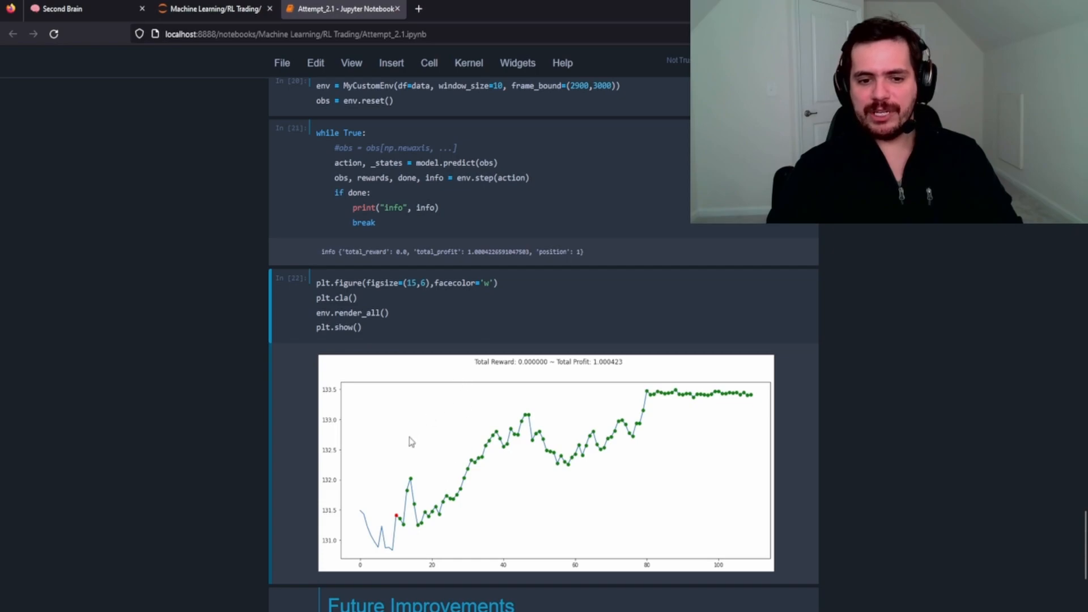
mouse_move(640, 530)
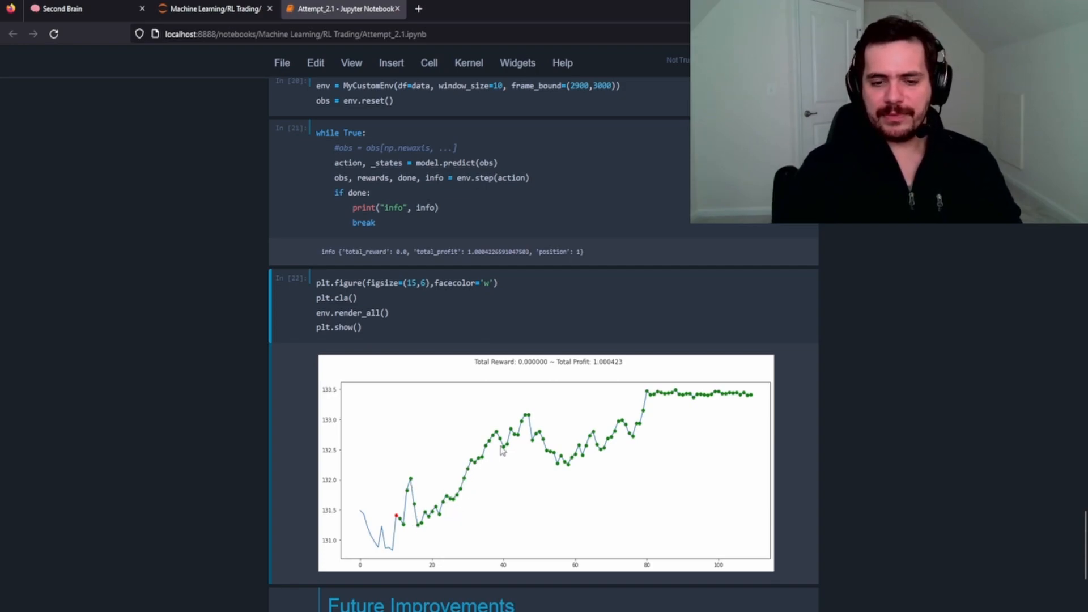
mouse_move(443, 490)
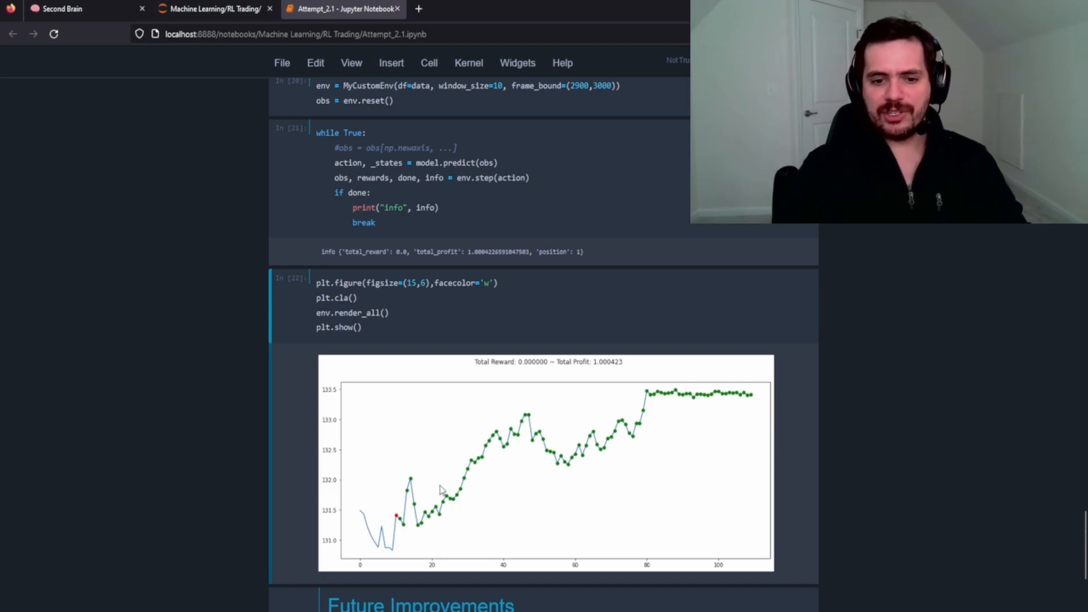
scroll("down", 3)
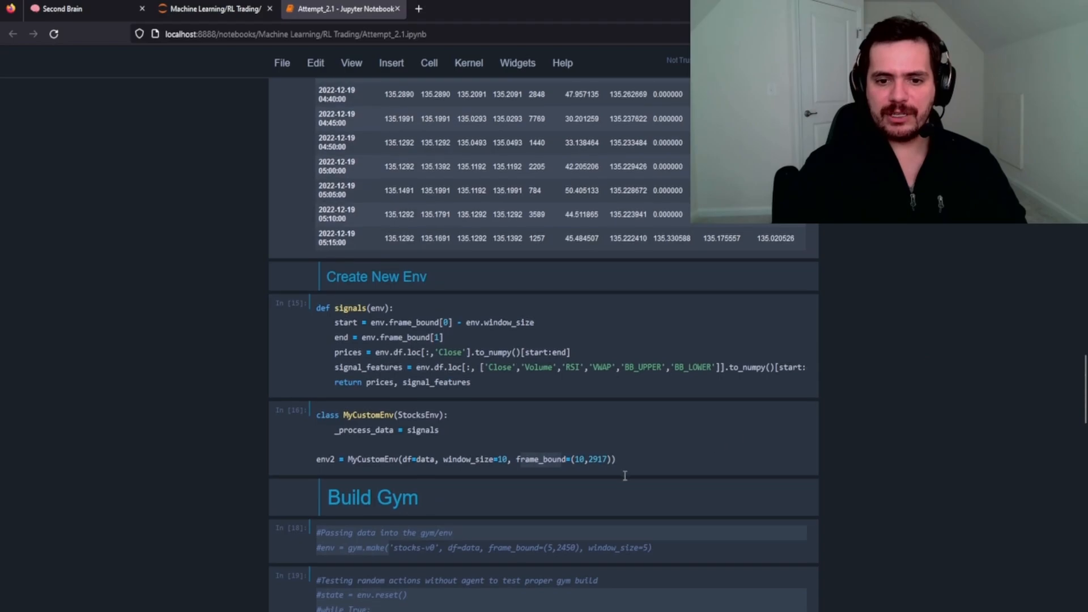
Scroll to the Test section showing total reward 3.21 and profit about 0.908 for frames 2900–3390
scroll("down", 3)
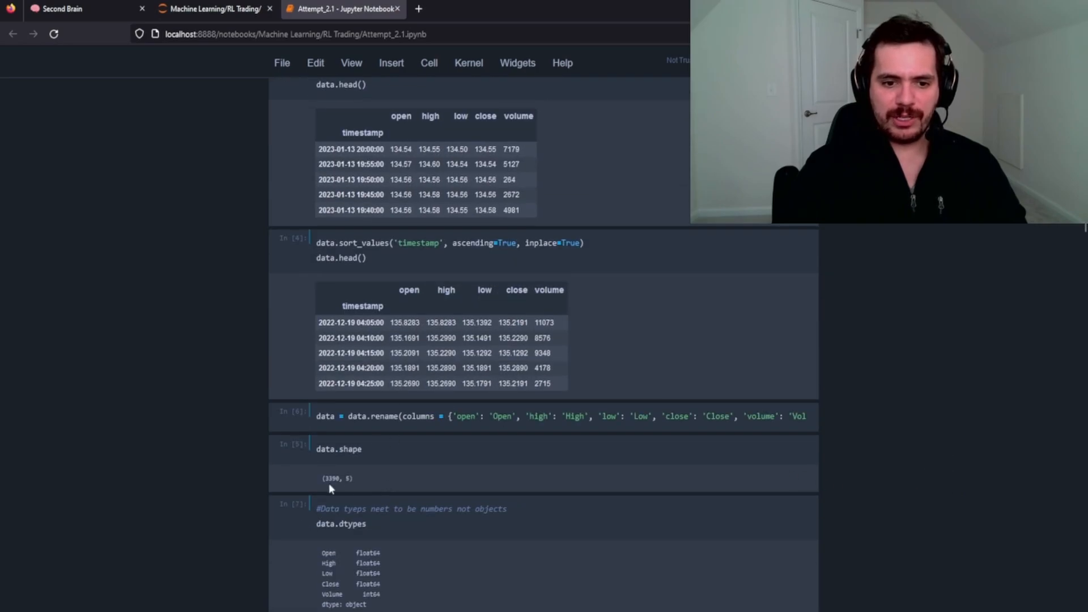
scroll("down", 3)
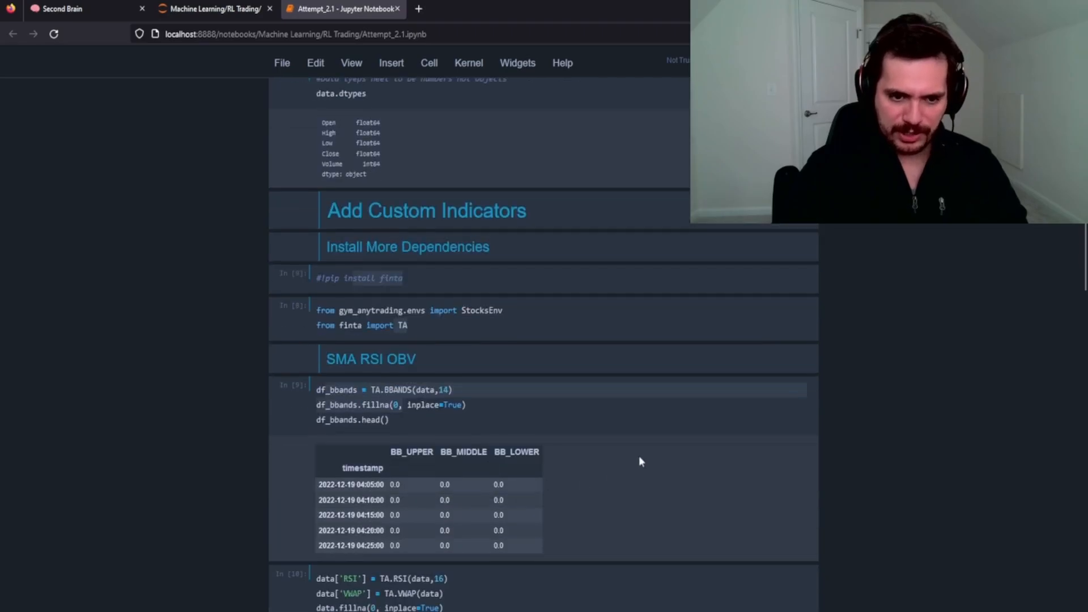
scroll("down", 3)
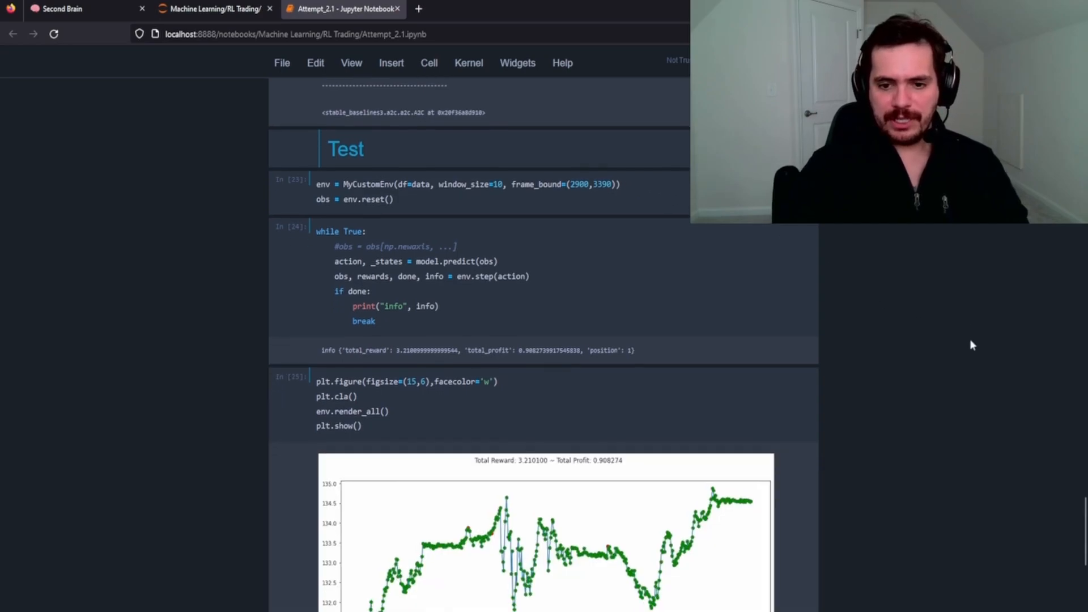
scroll("down", 3)
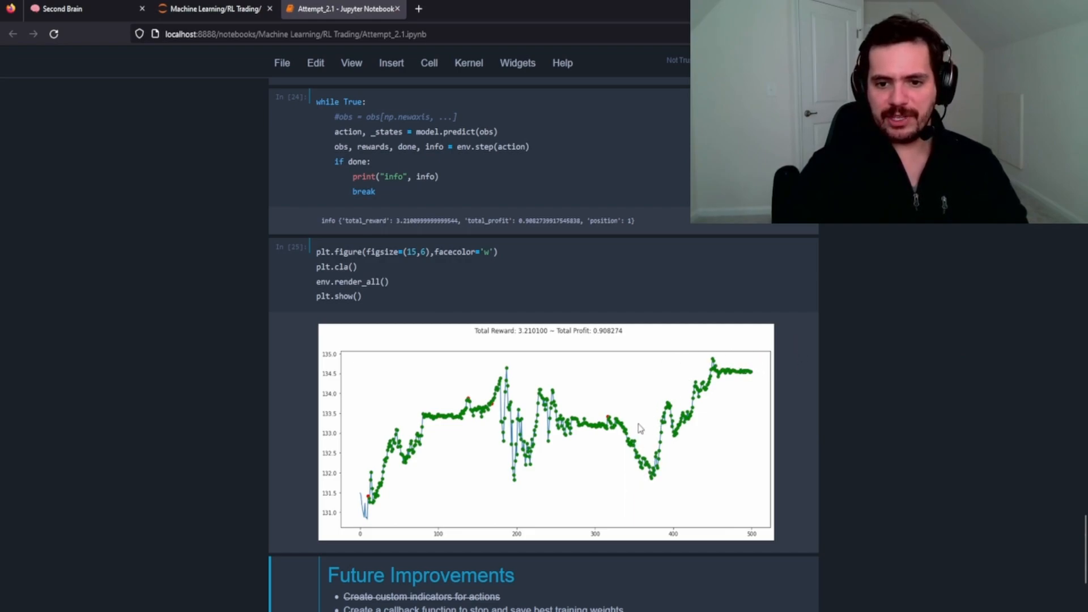
mouse_move(704, 323)
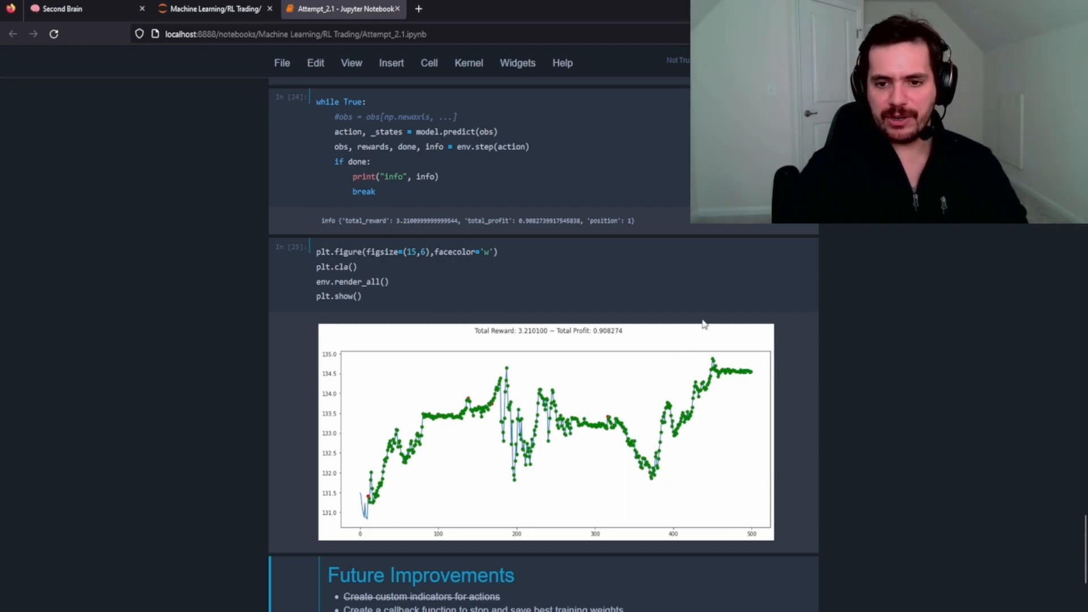
mouse_move(741, 378)
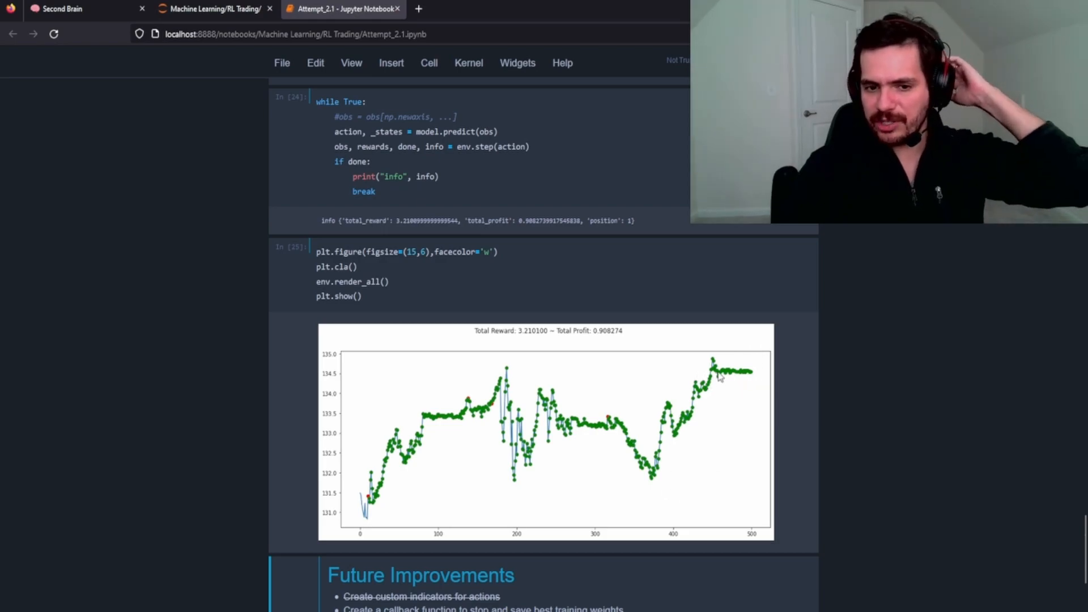
mouse_move(1067, 455)
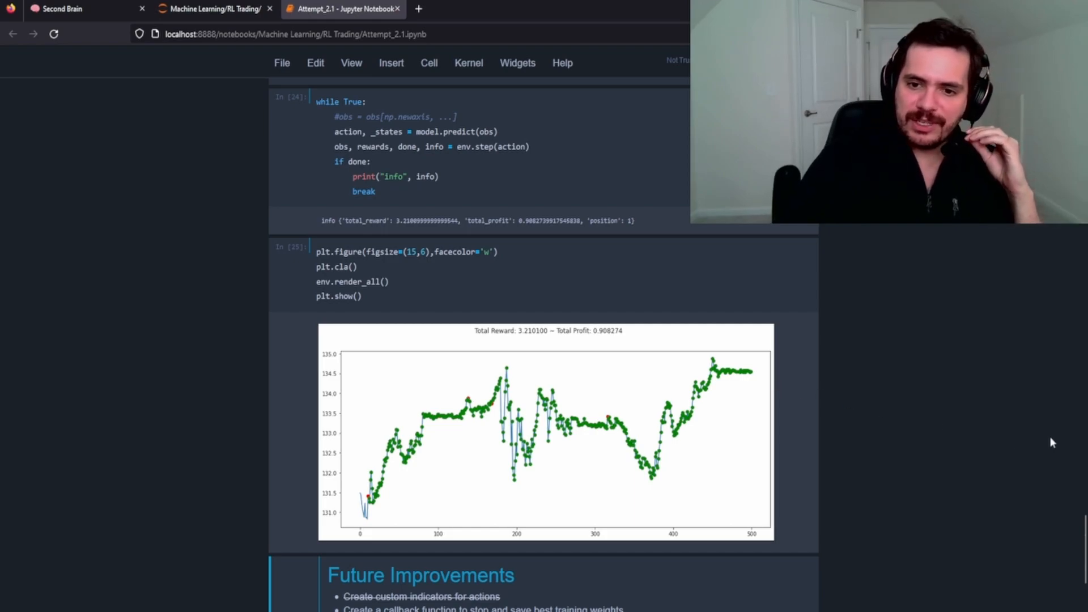
mouse_move(925, 415)
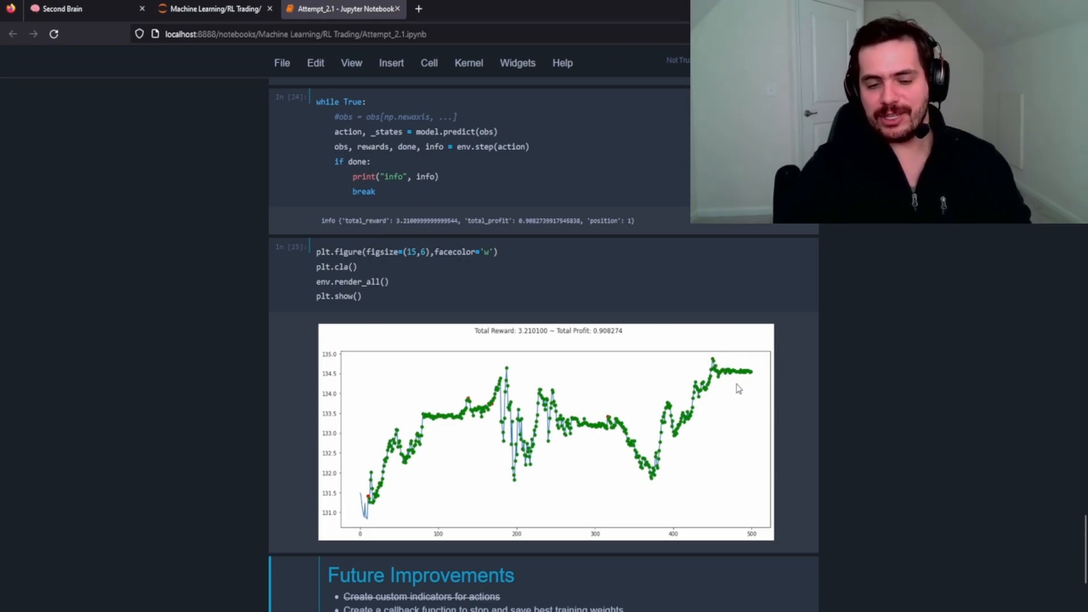
mouse_move(720, 428)
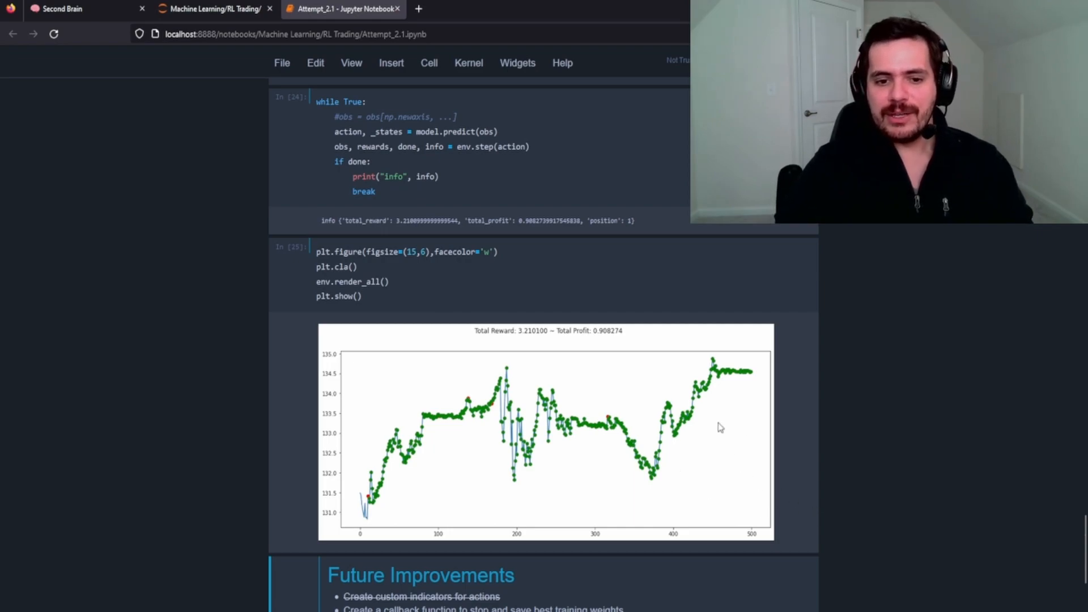
mouse_move(747, 455)
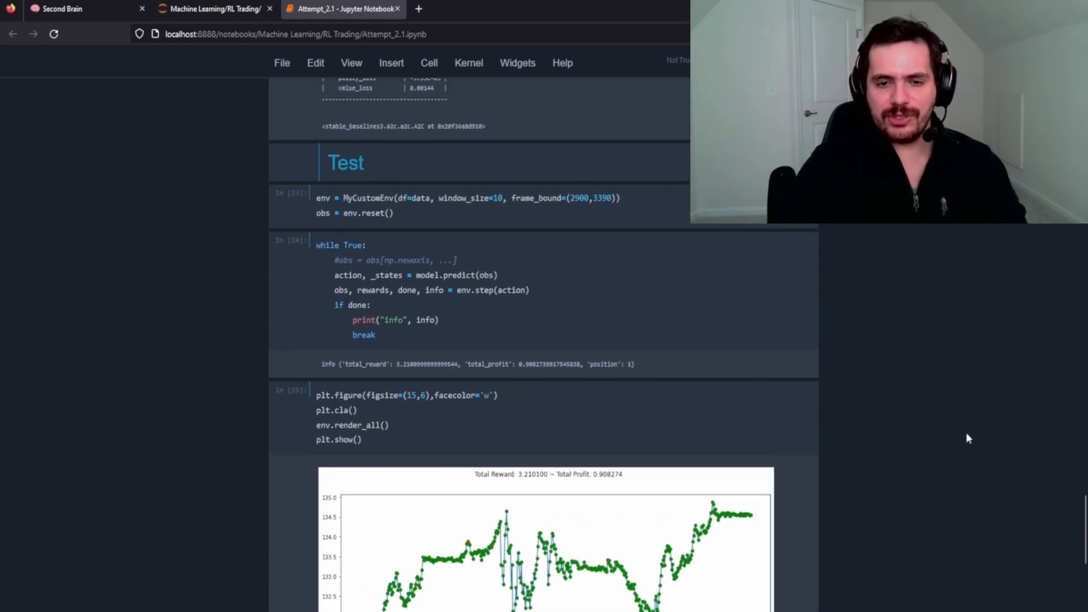
Scroll past the plot to the Future Improvements list and the empty cell after it
scroll("down", 3)
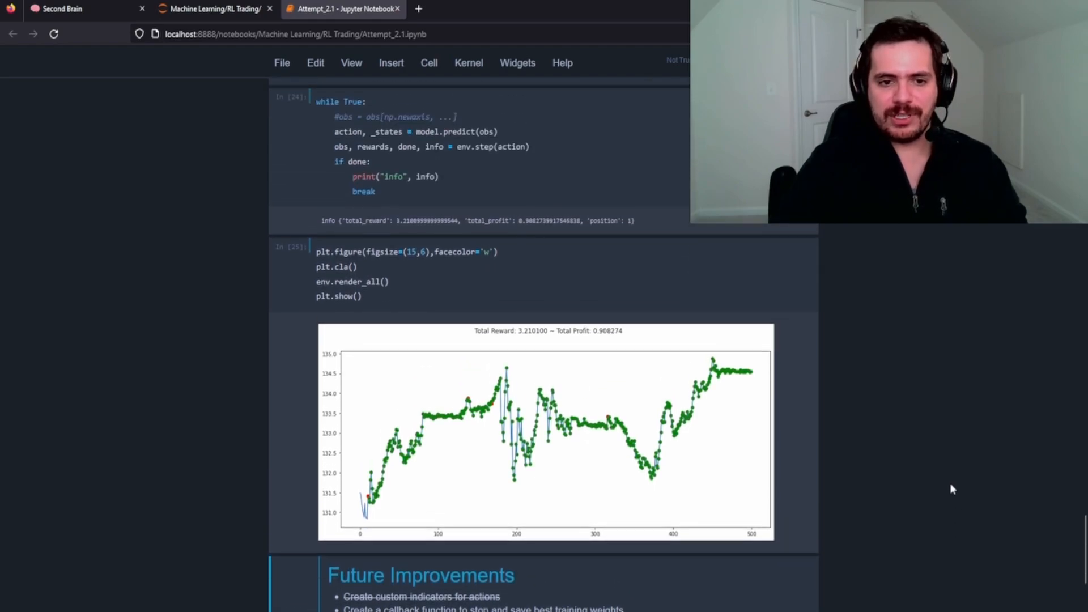
scroll("down", 3)
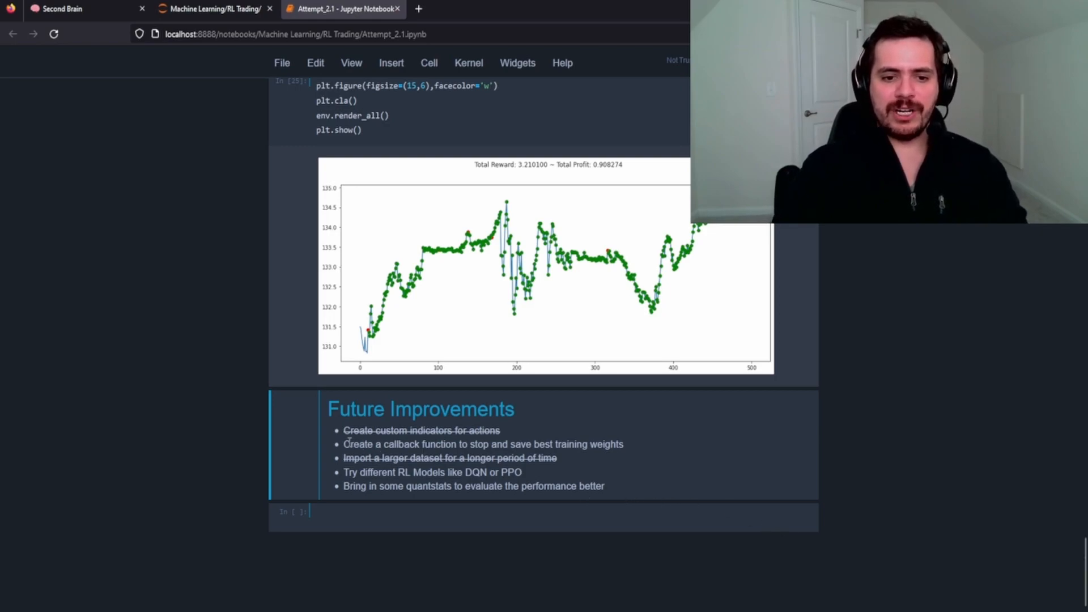
Highlight the quantstats phrase, then return to the SMA RSI OBV heading and select SMA
left_click_drag(343, 444, 507, 444)
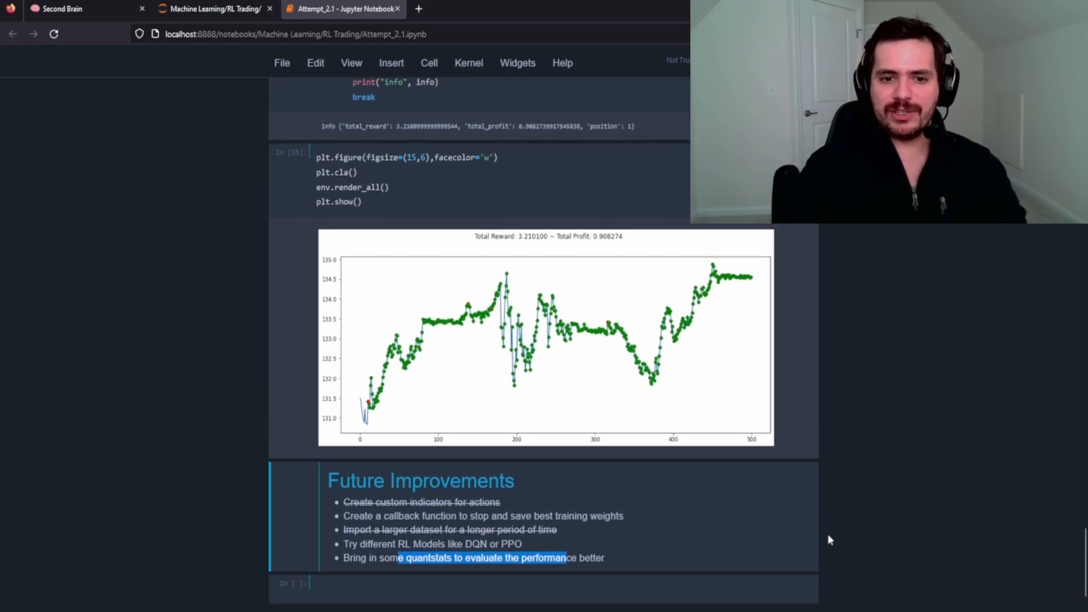
mouse_move(884, 452)
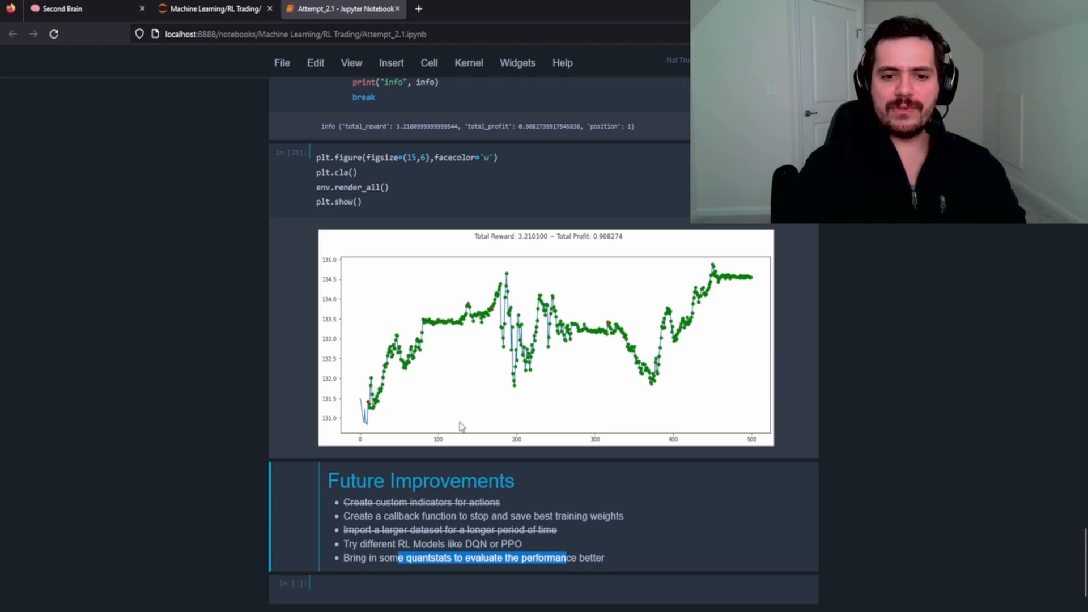
mouse_move(375, 285)
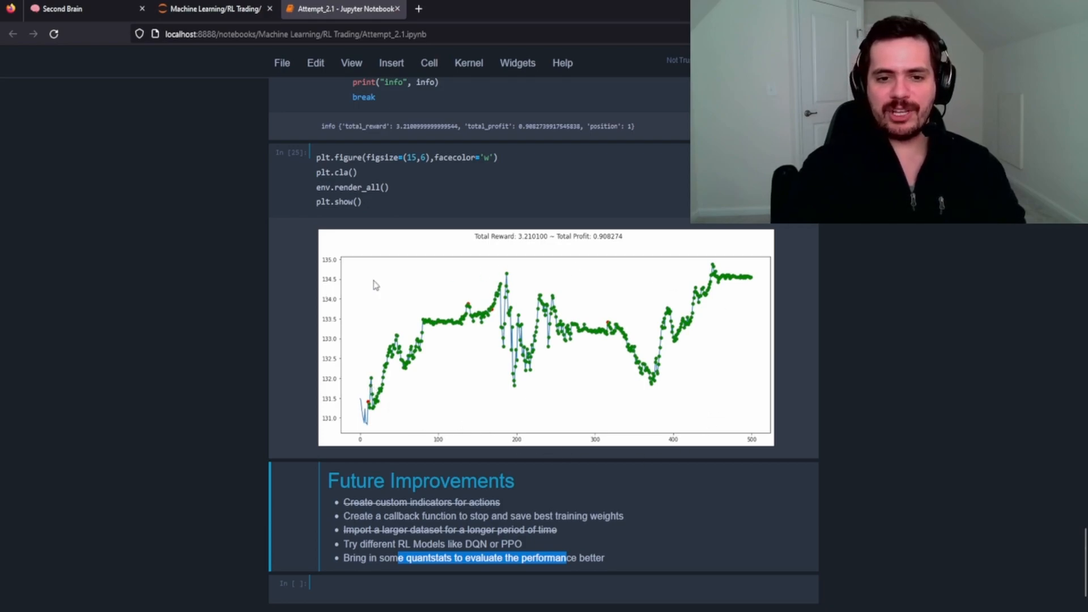
mouse_move(394, 446)
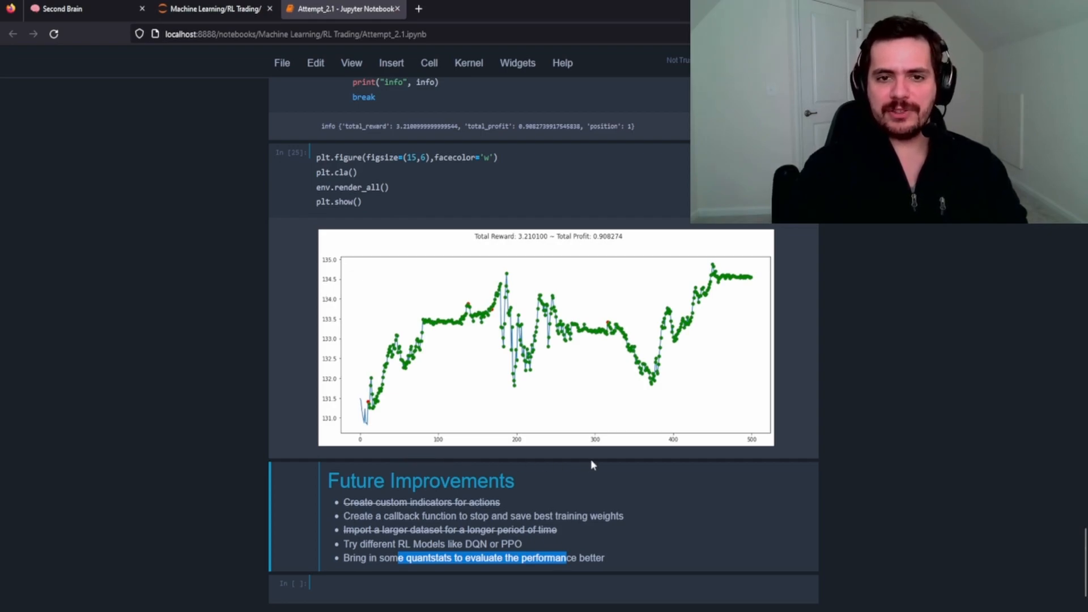
mouse_move(707, 455)
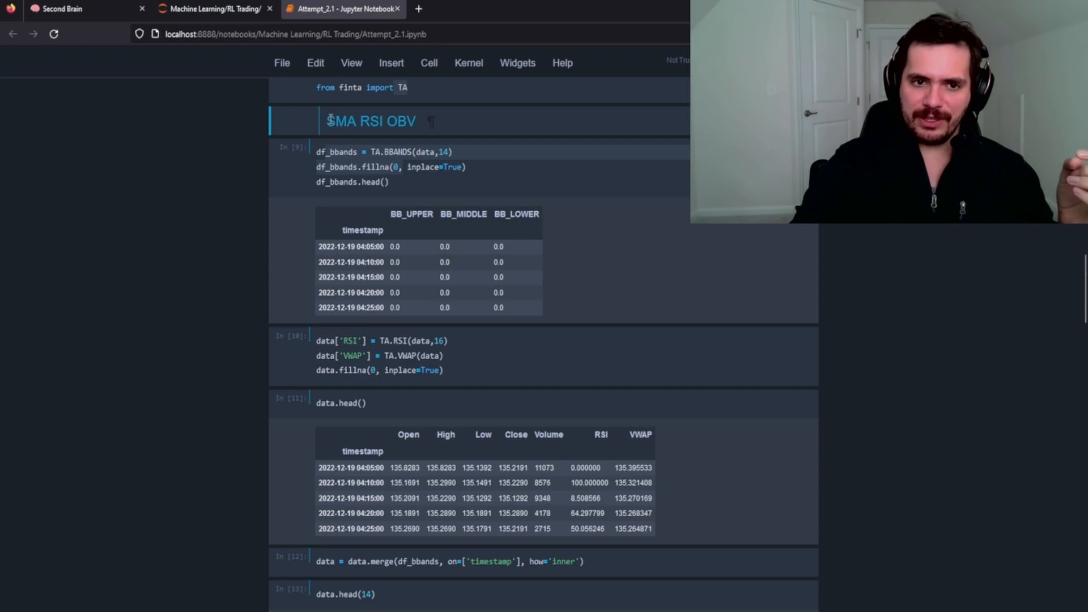
double_click(340, 120)
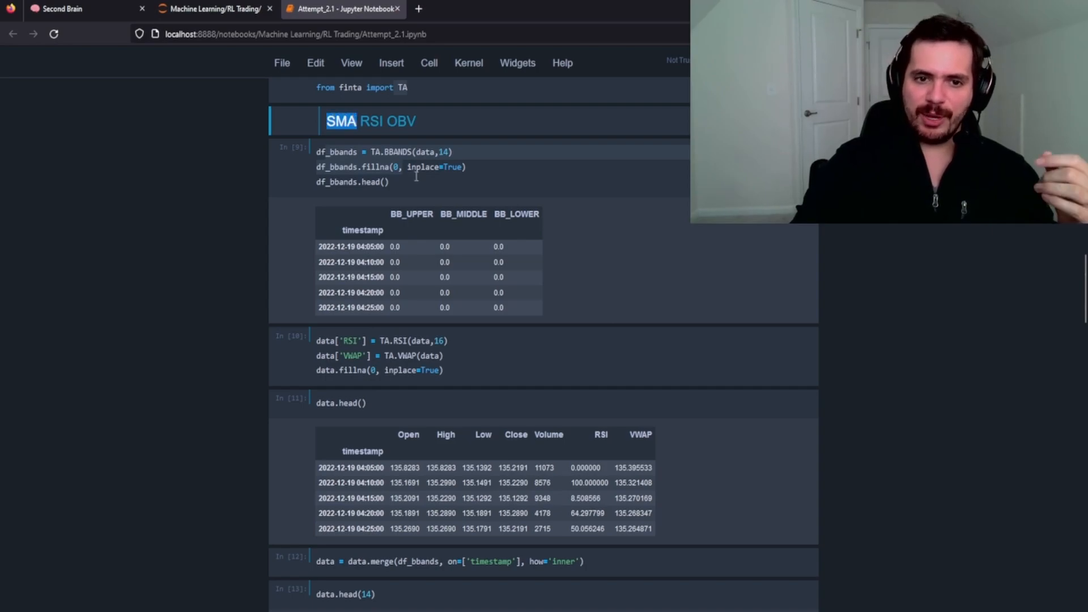